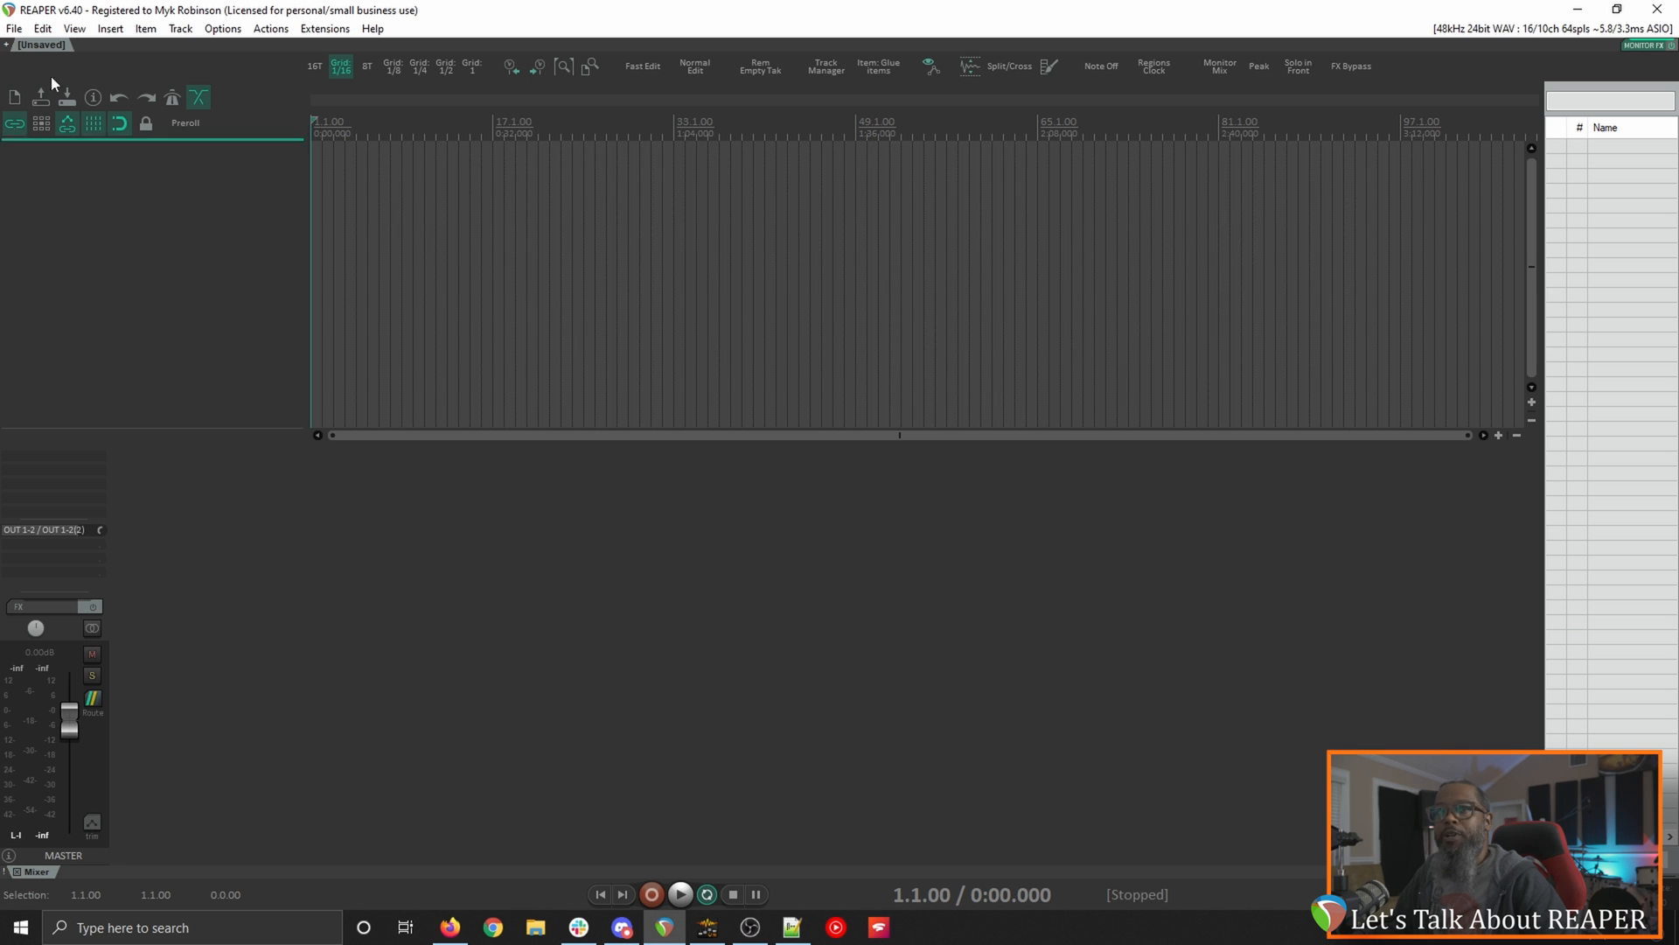
Step: Open the recent project 'Possum Kingdom - The Toadies - Theoretically Final - Rev1' and dismiss the load warning
left_click(14, 28)
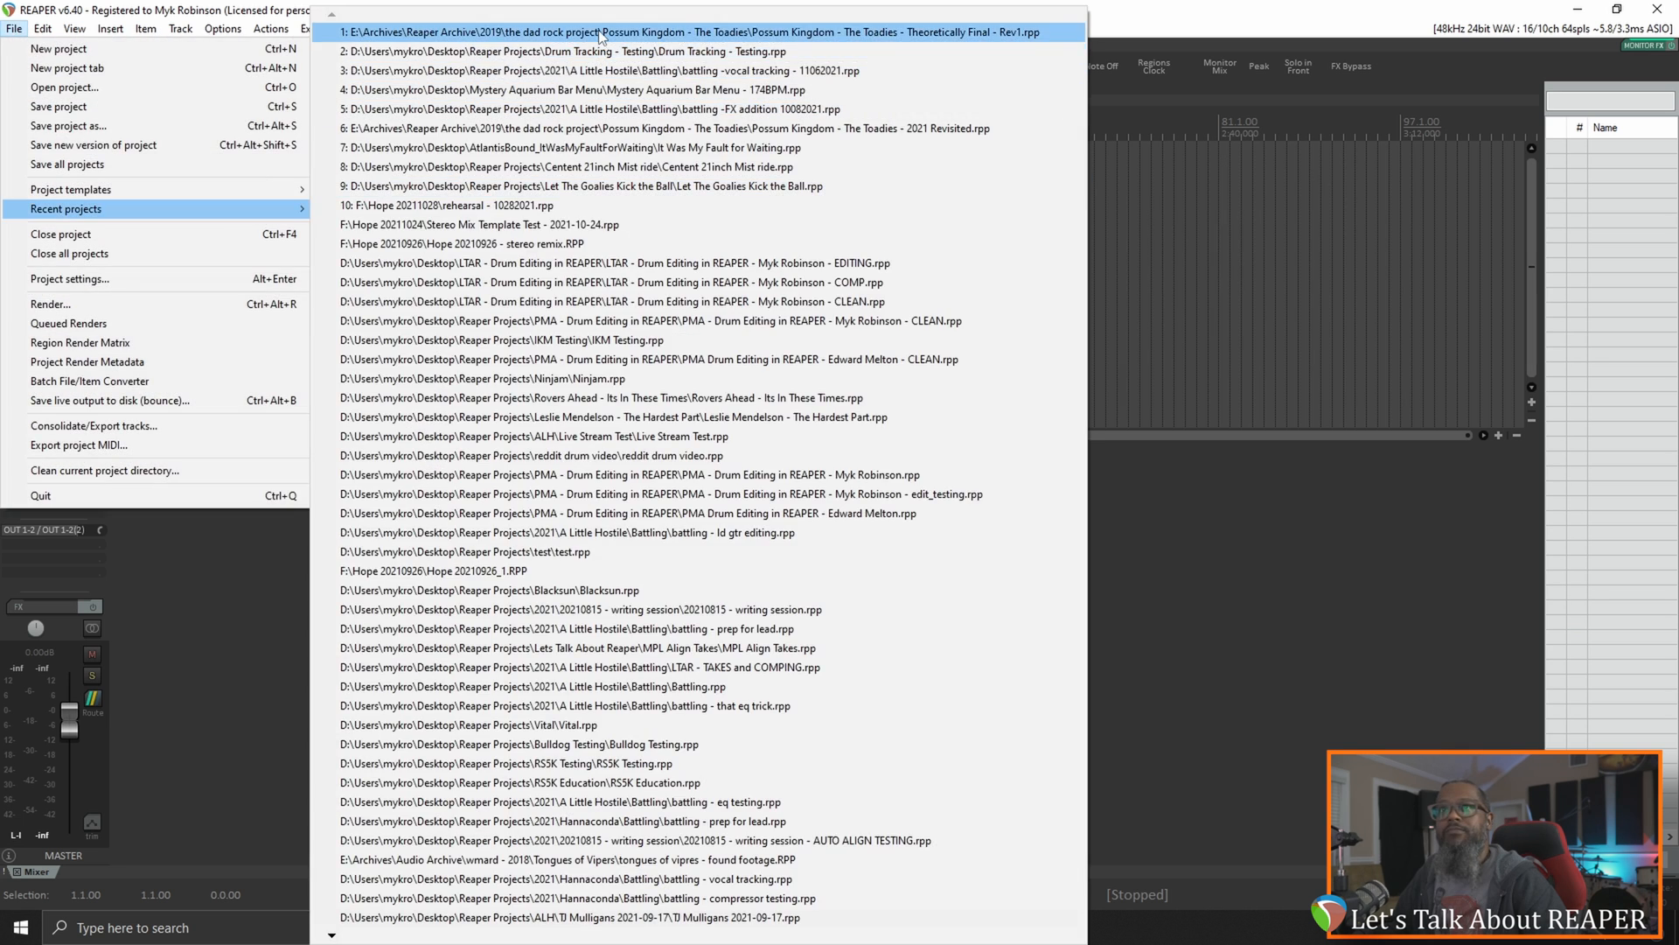
left_click(686, 32)
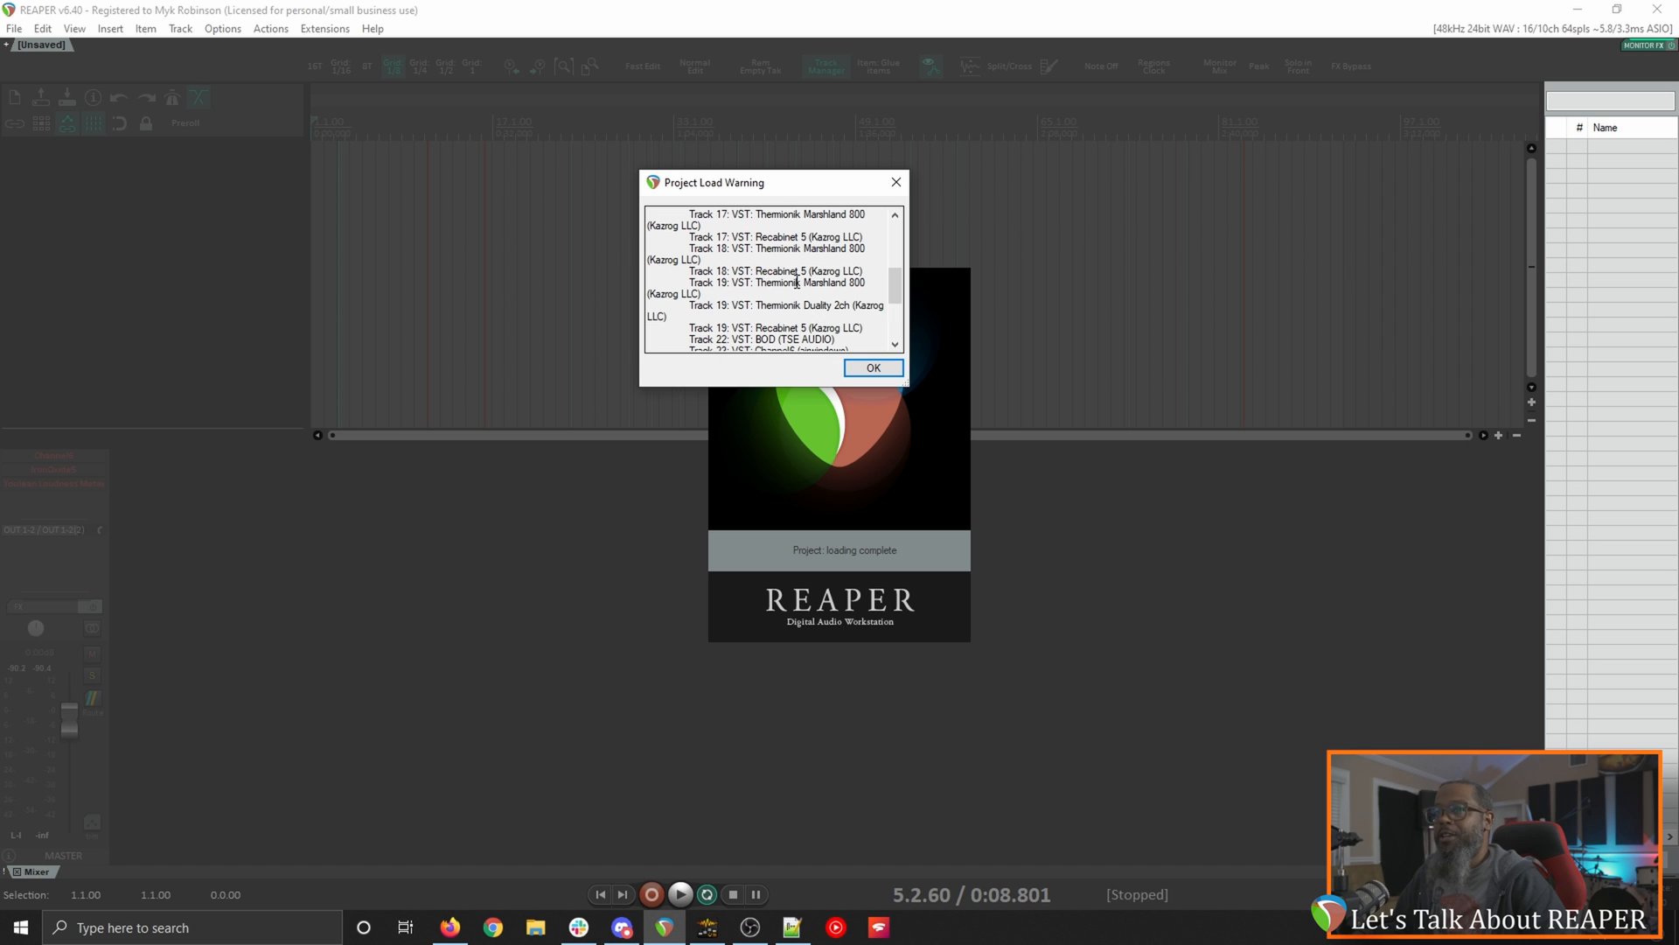
left_click(872, 368)
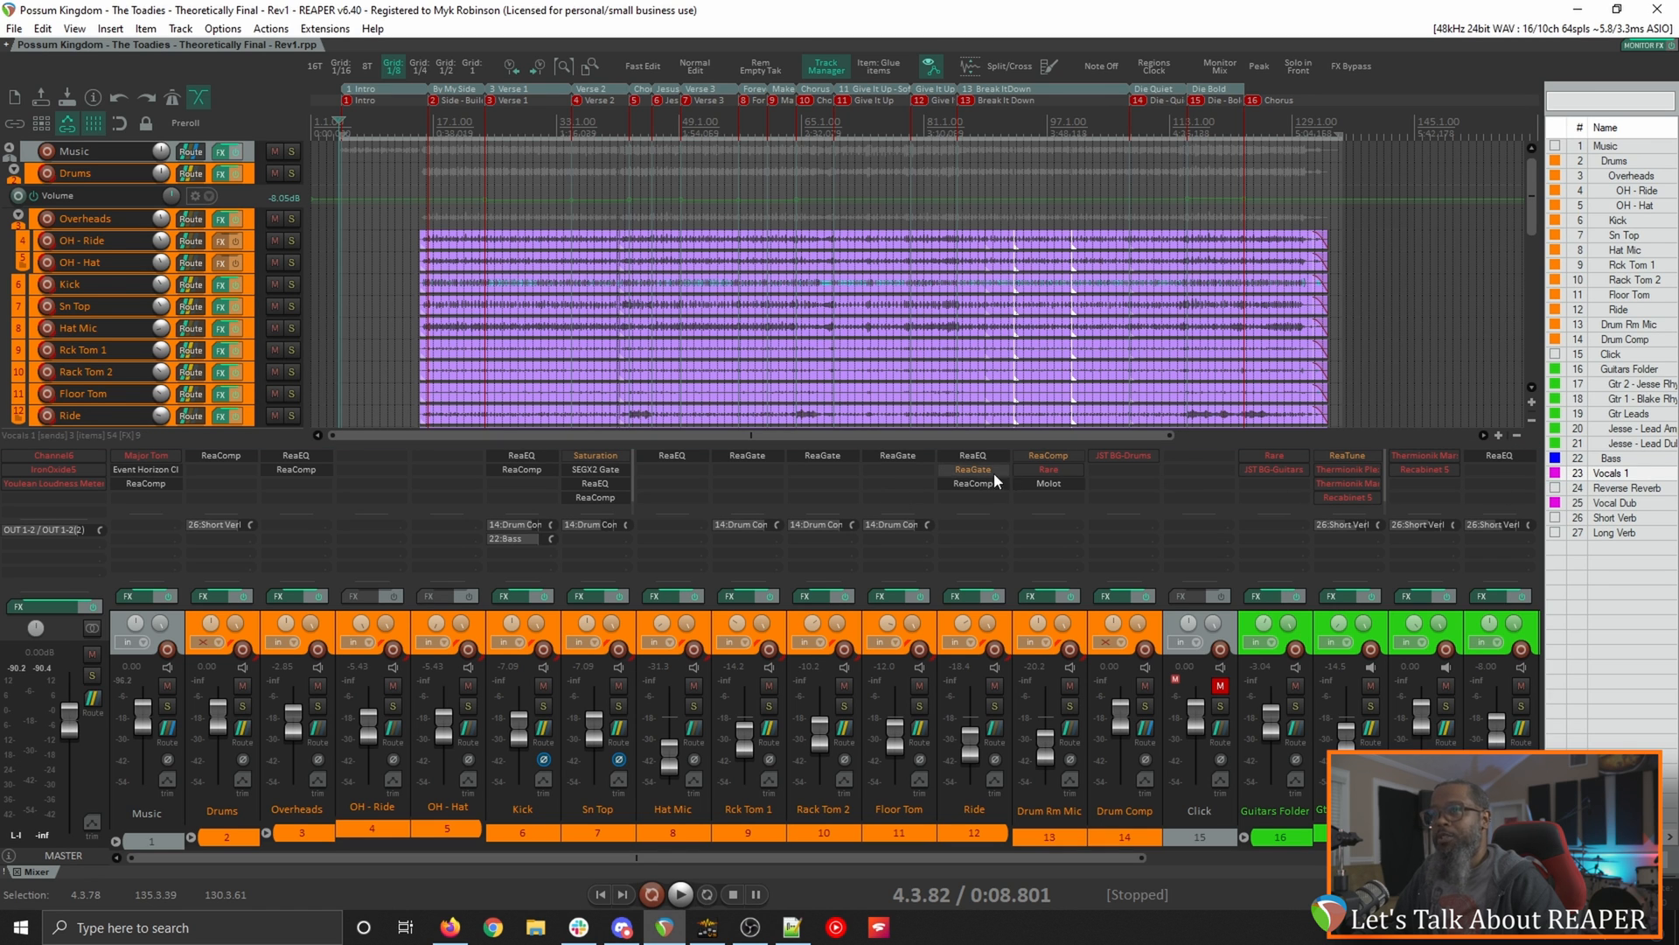
mouse_move(972, 469)
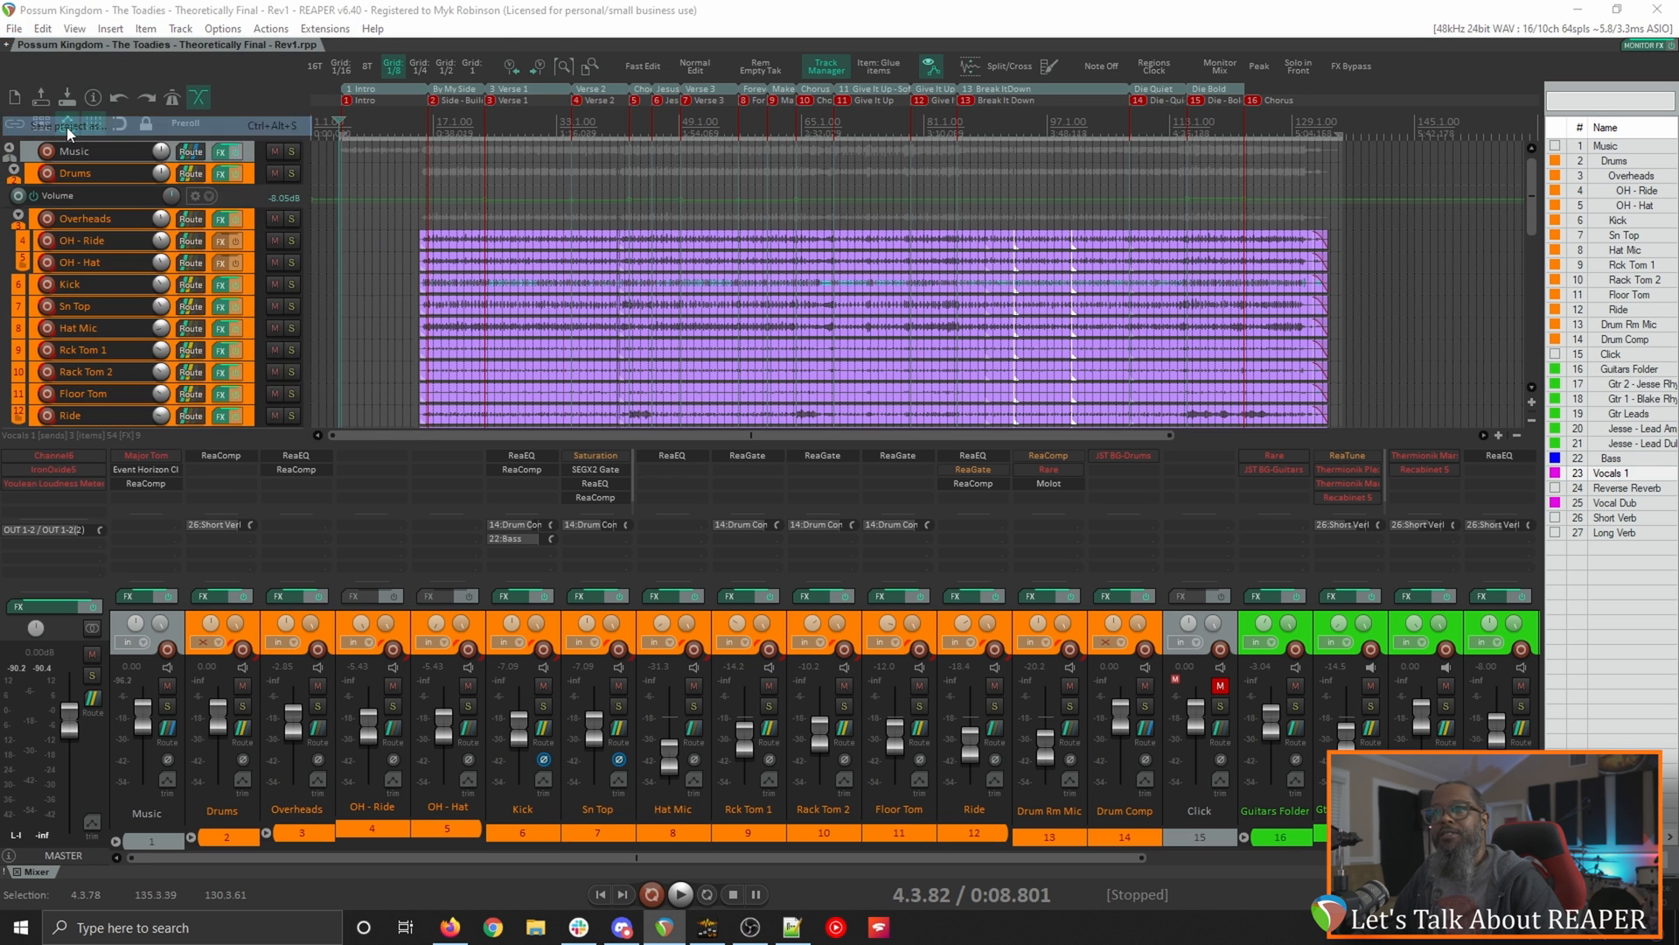
Step: Save the project as a copy named 'Possum Kingdom - The Toadies RESET 2021'
left_click(66, 126)
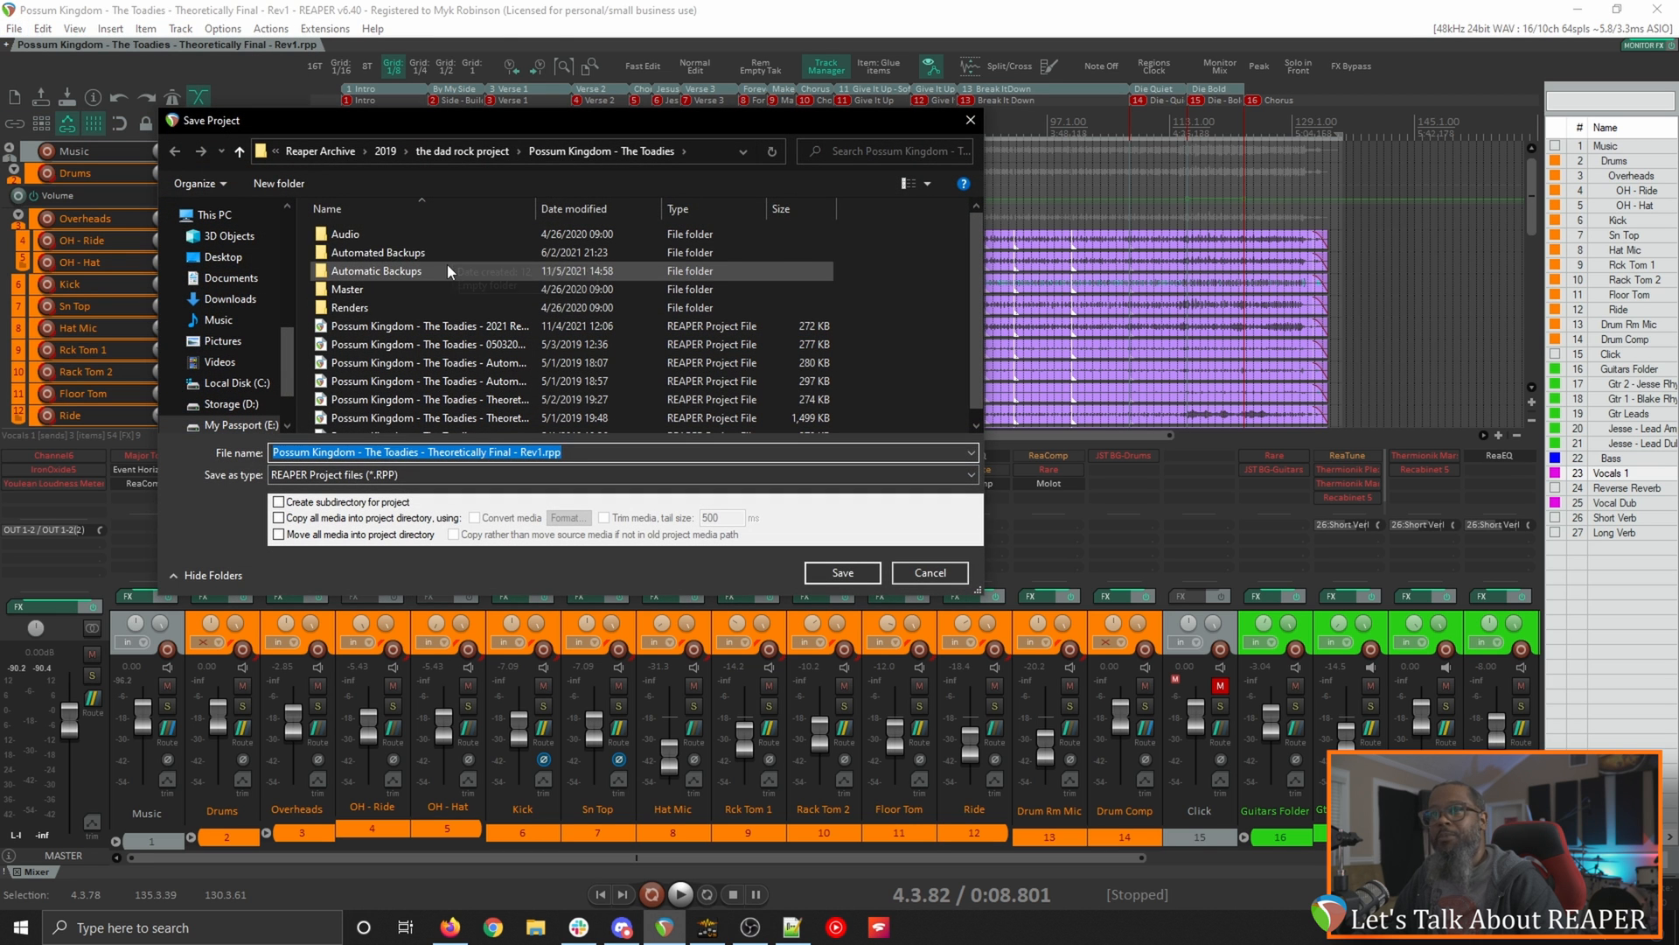
mouse_move(345, 234)
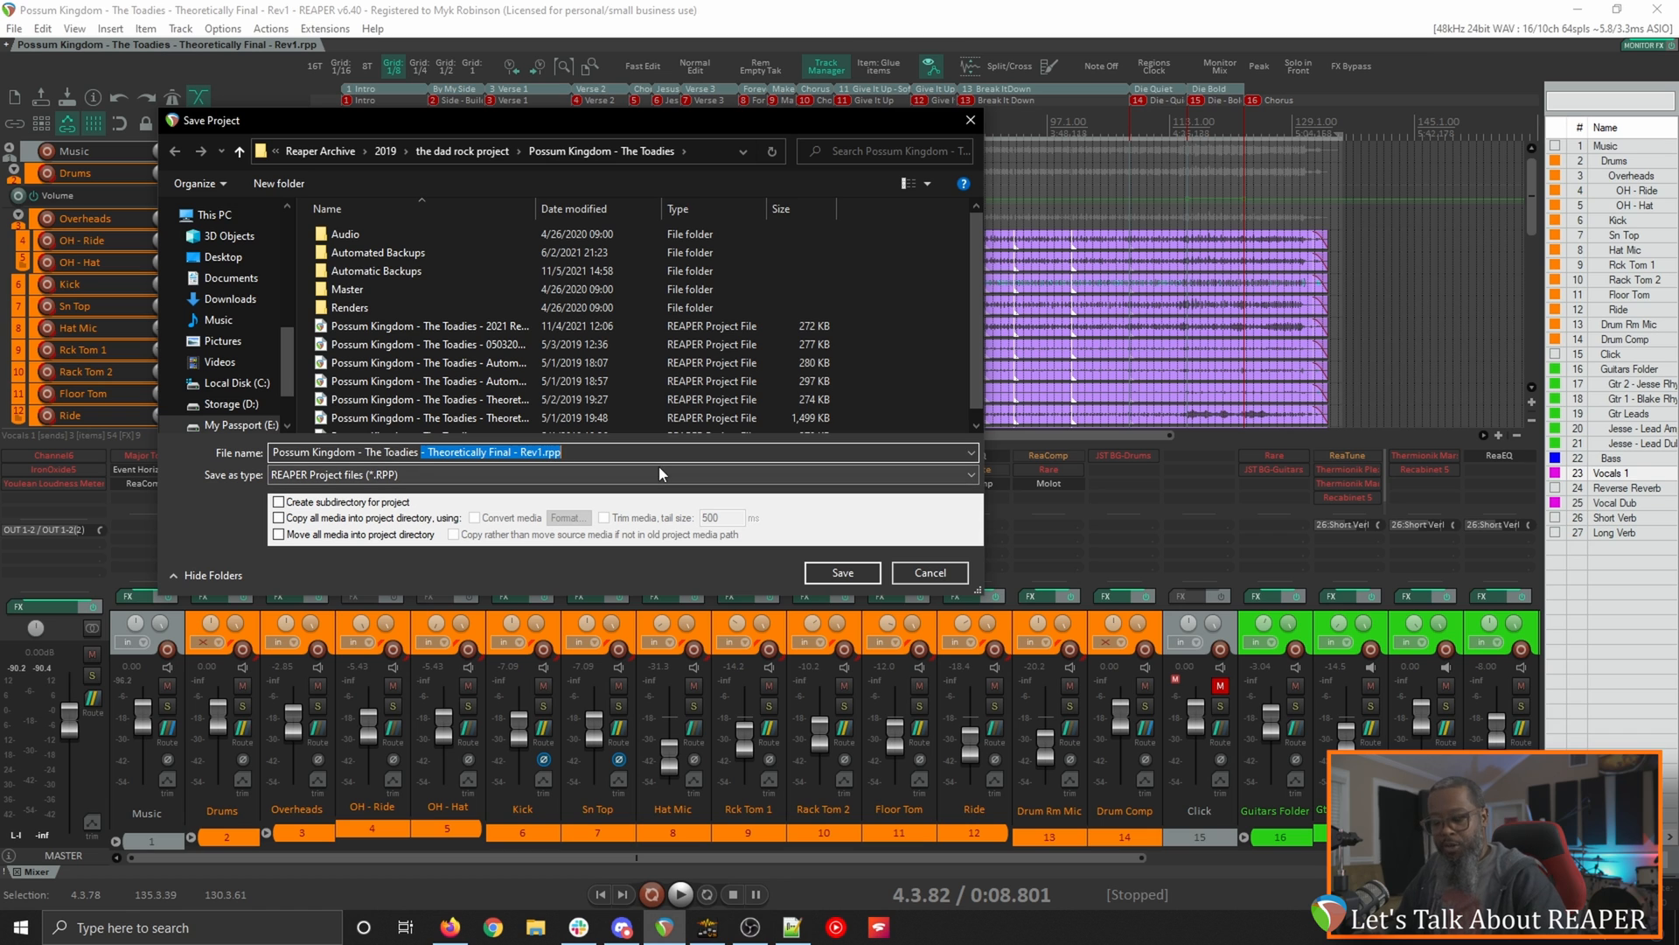
type("RESET")
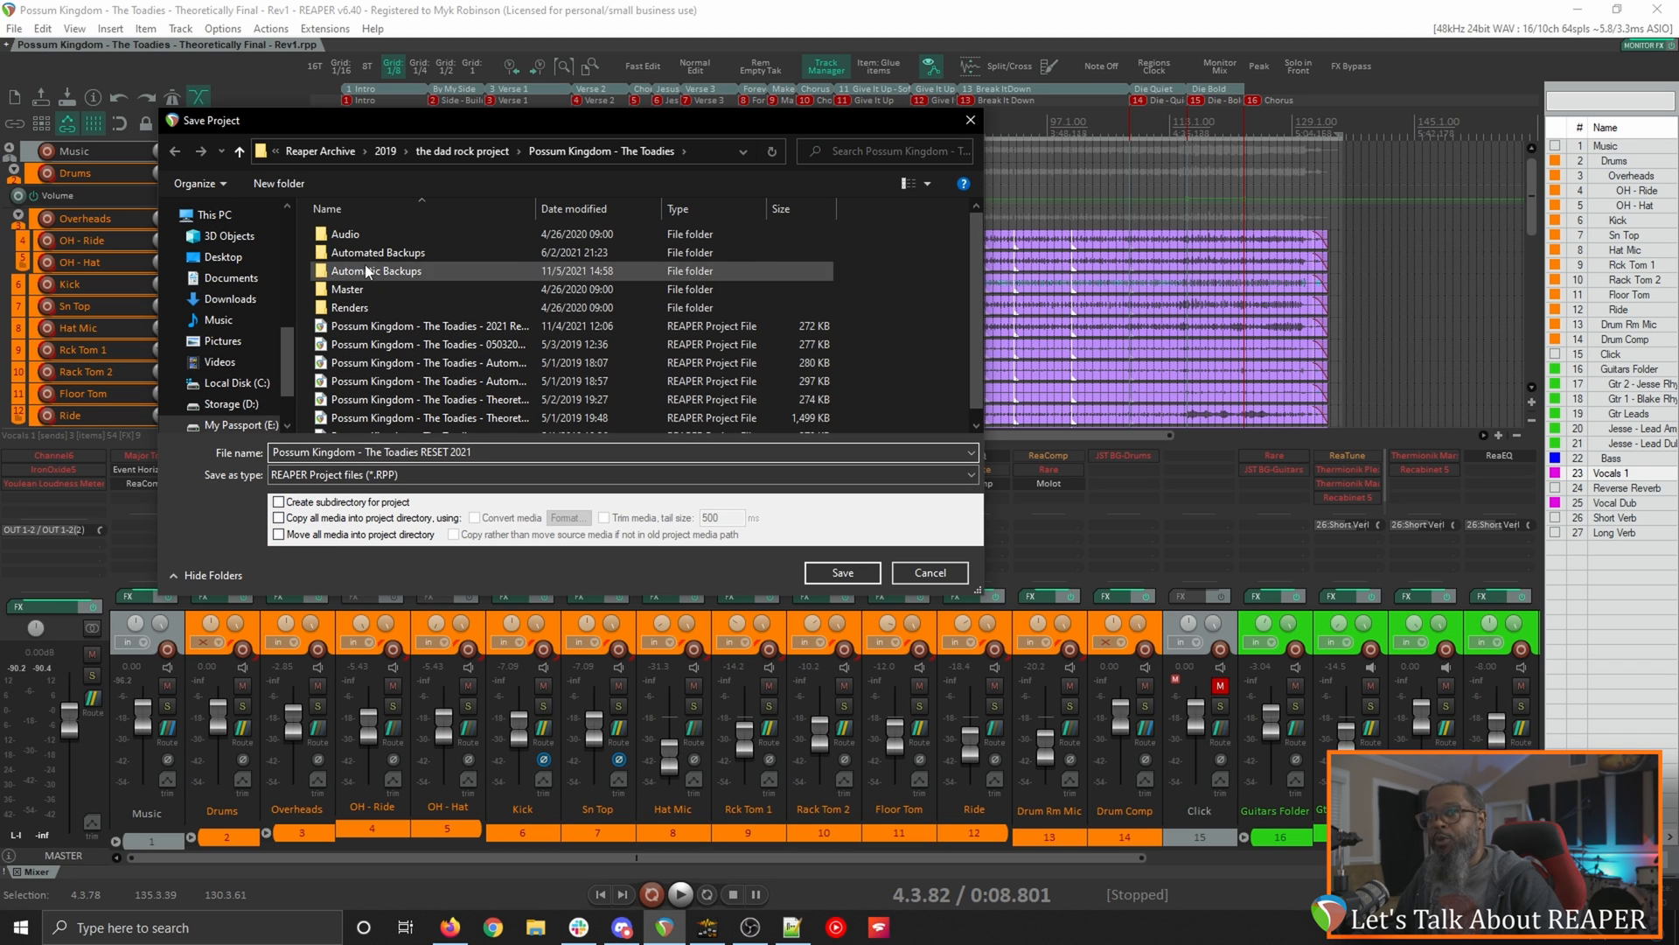
left_click(429, 400)
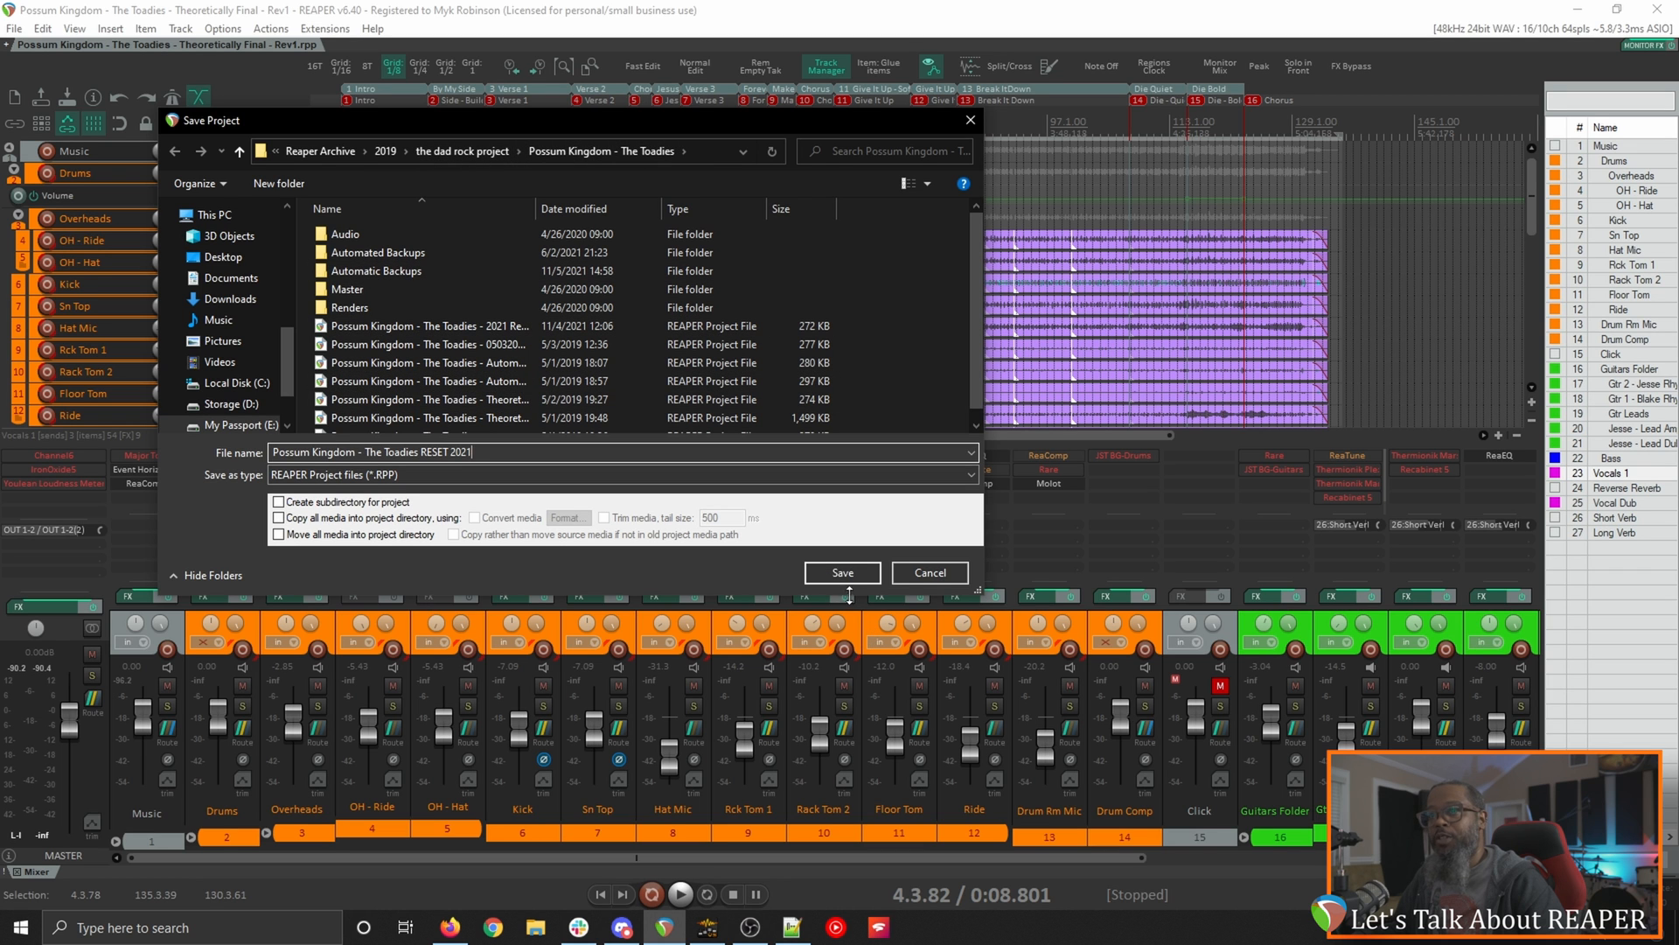
left_click(842, 572)
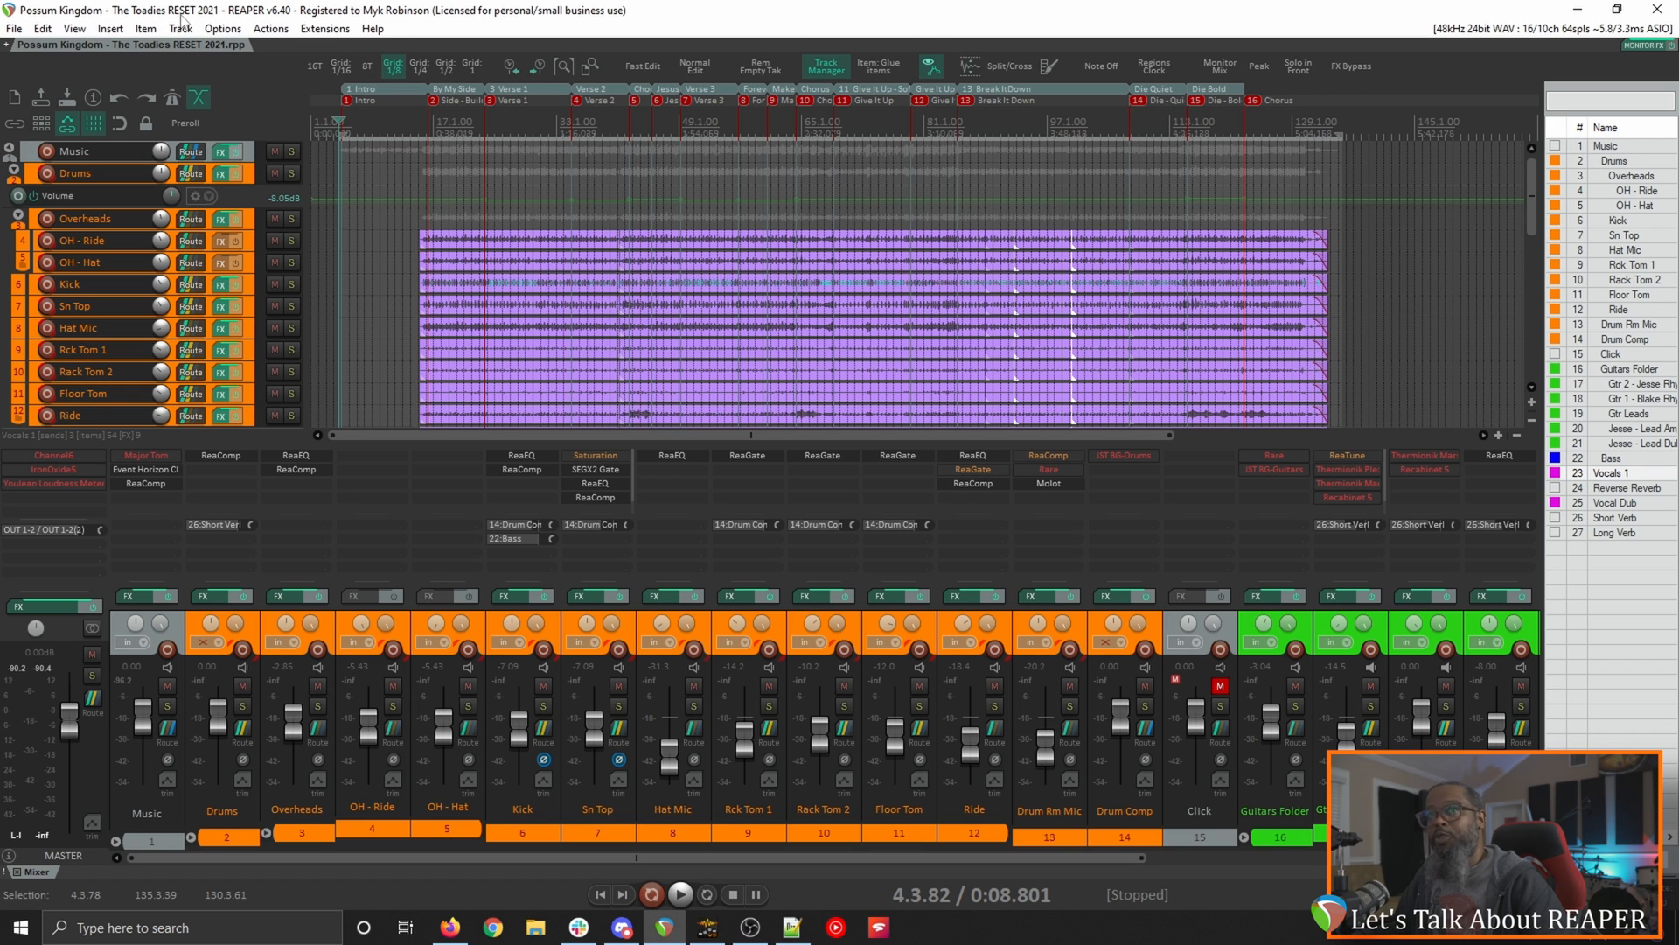
mouse_move(746, 455)
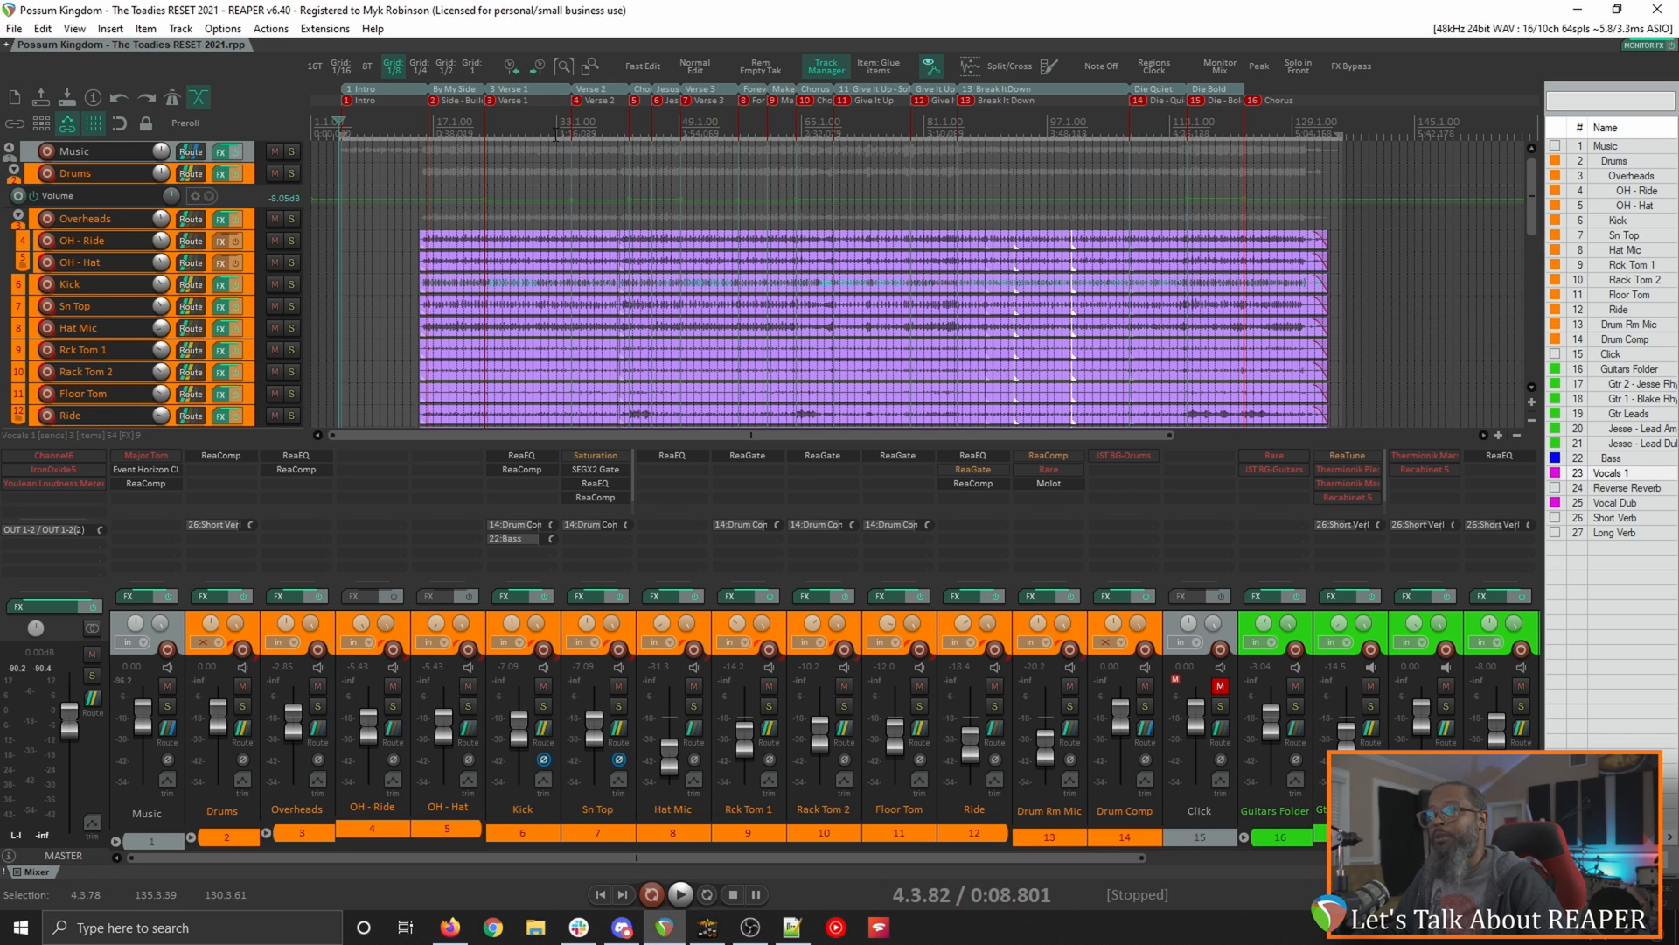
mouse_move(461, 418)
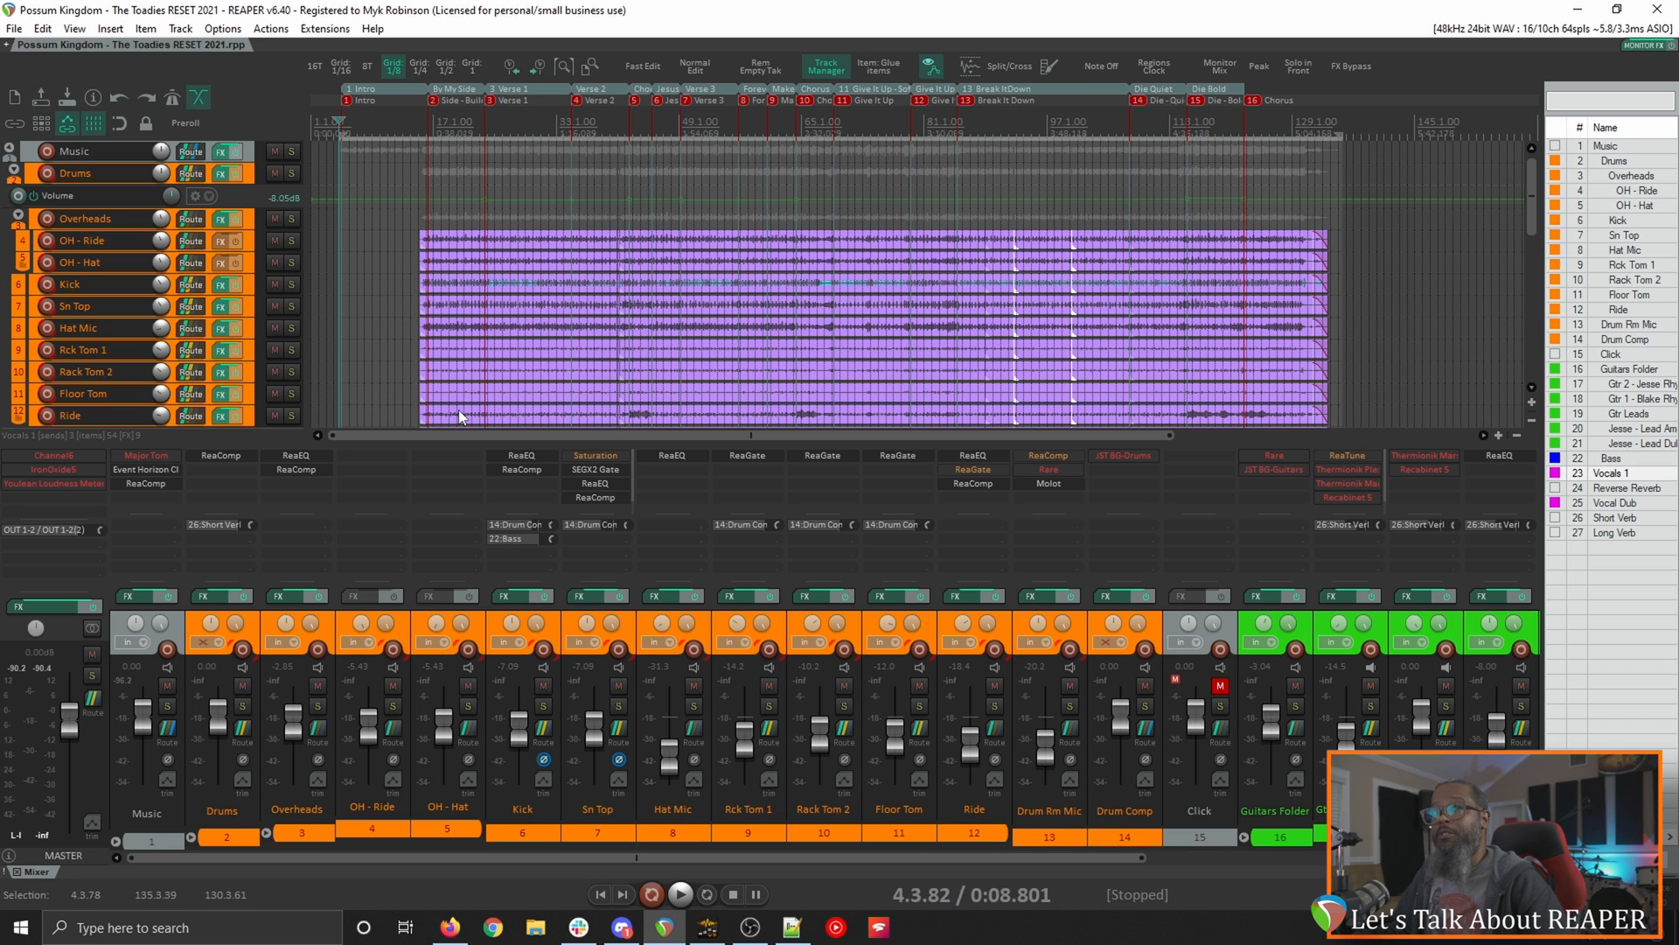
left_click(73, 28)
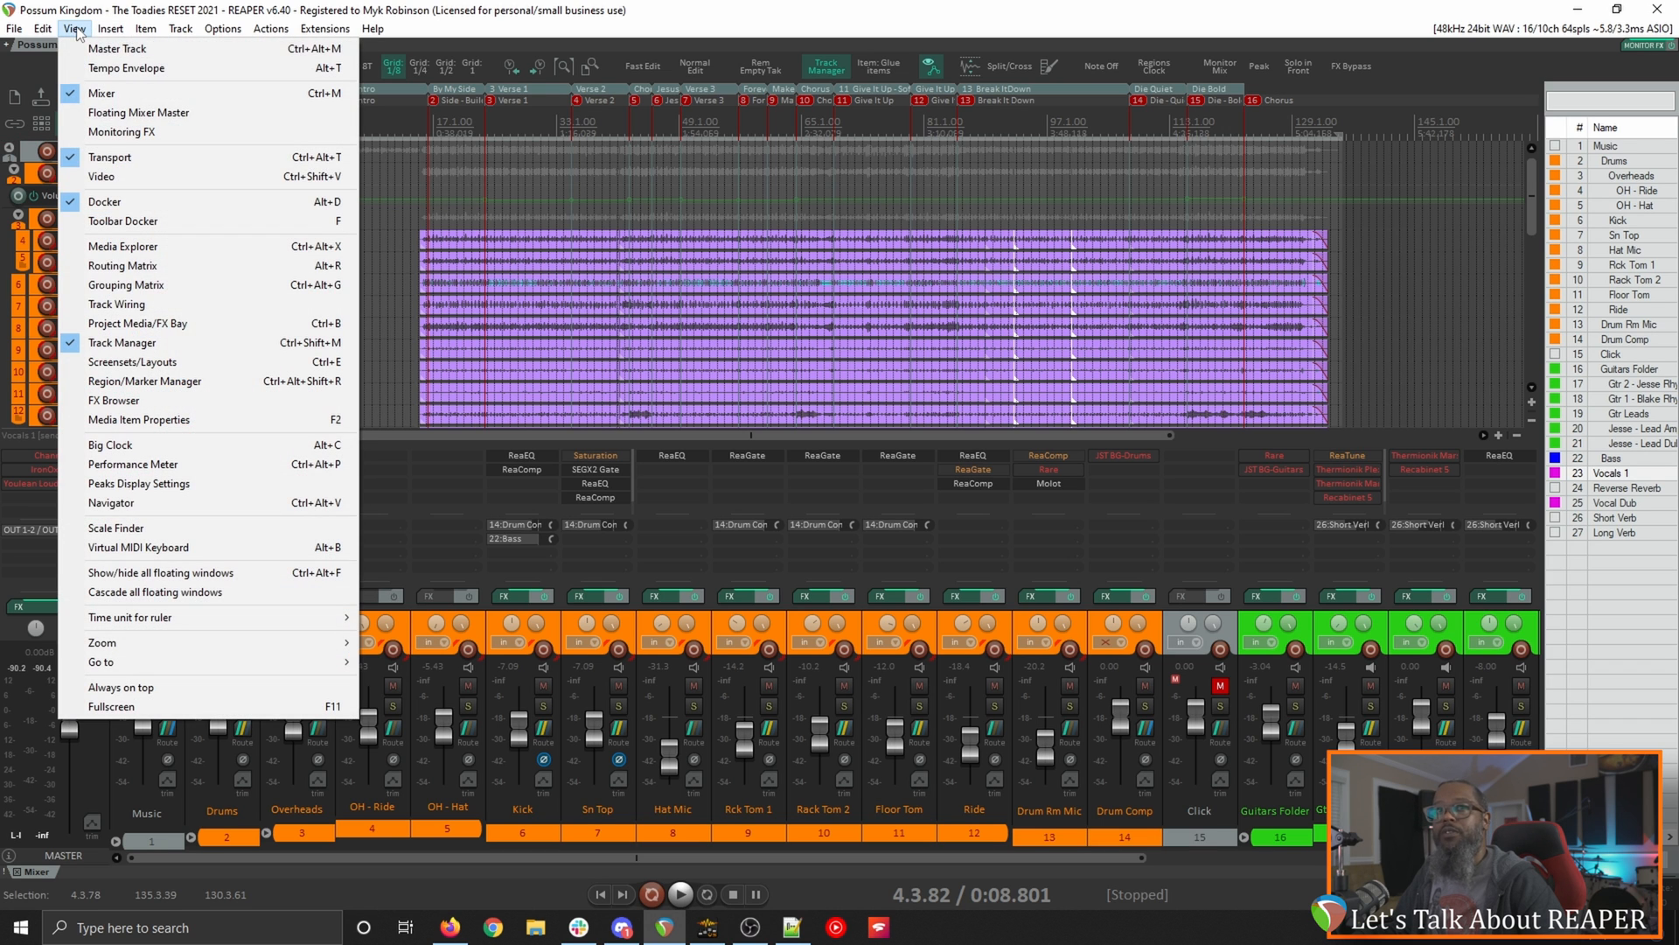
mouse_move(137, 323)
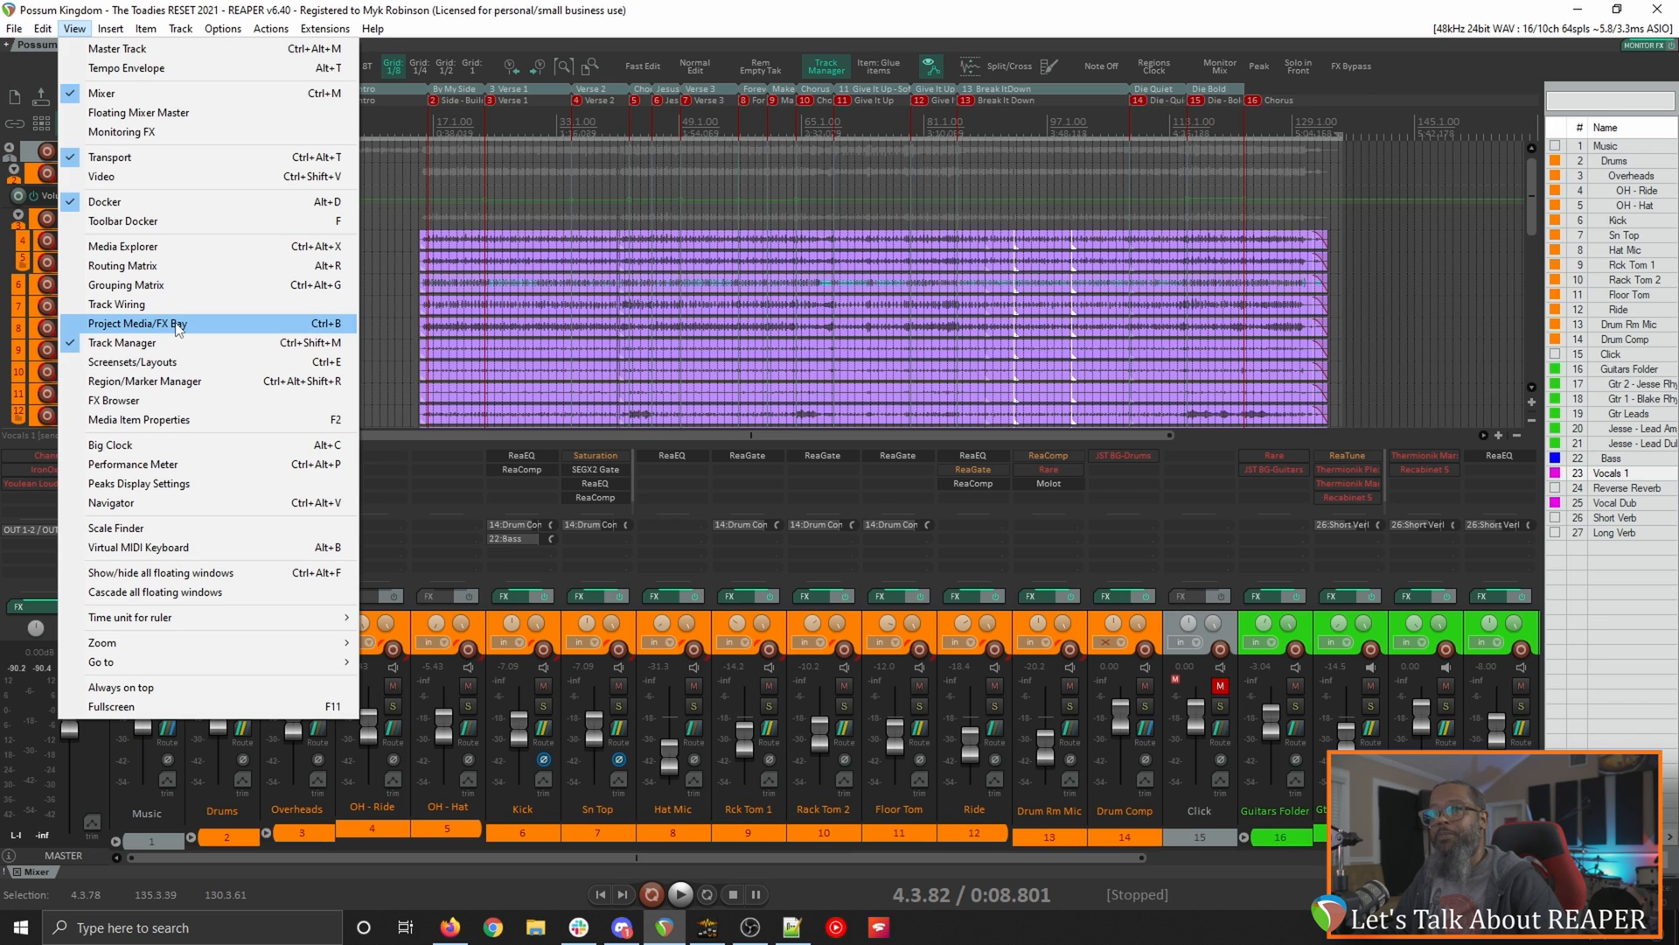
left_click(138, 323)
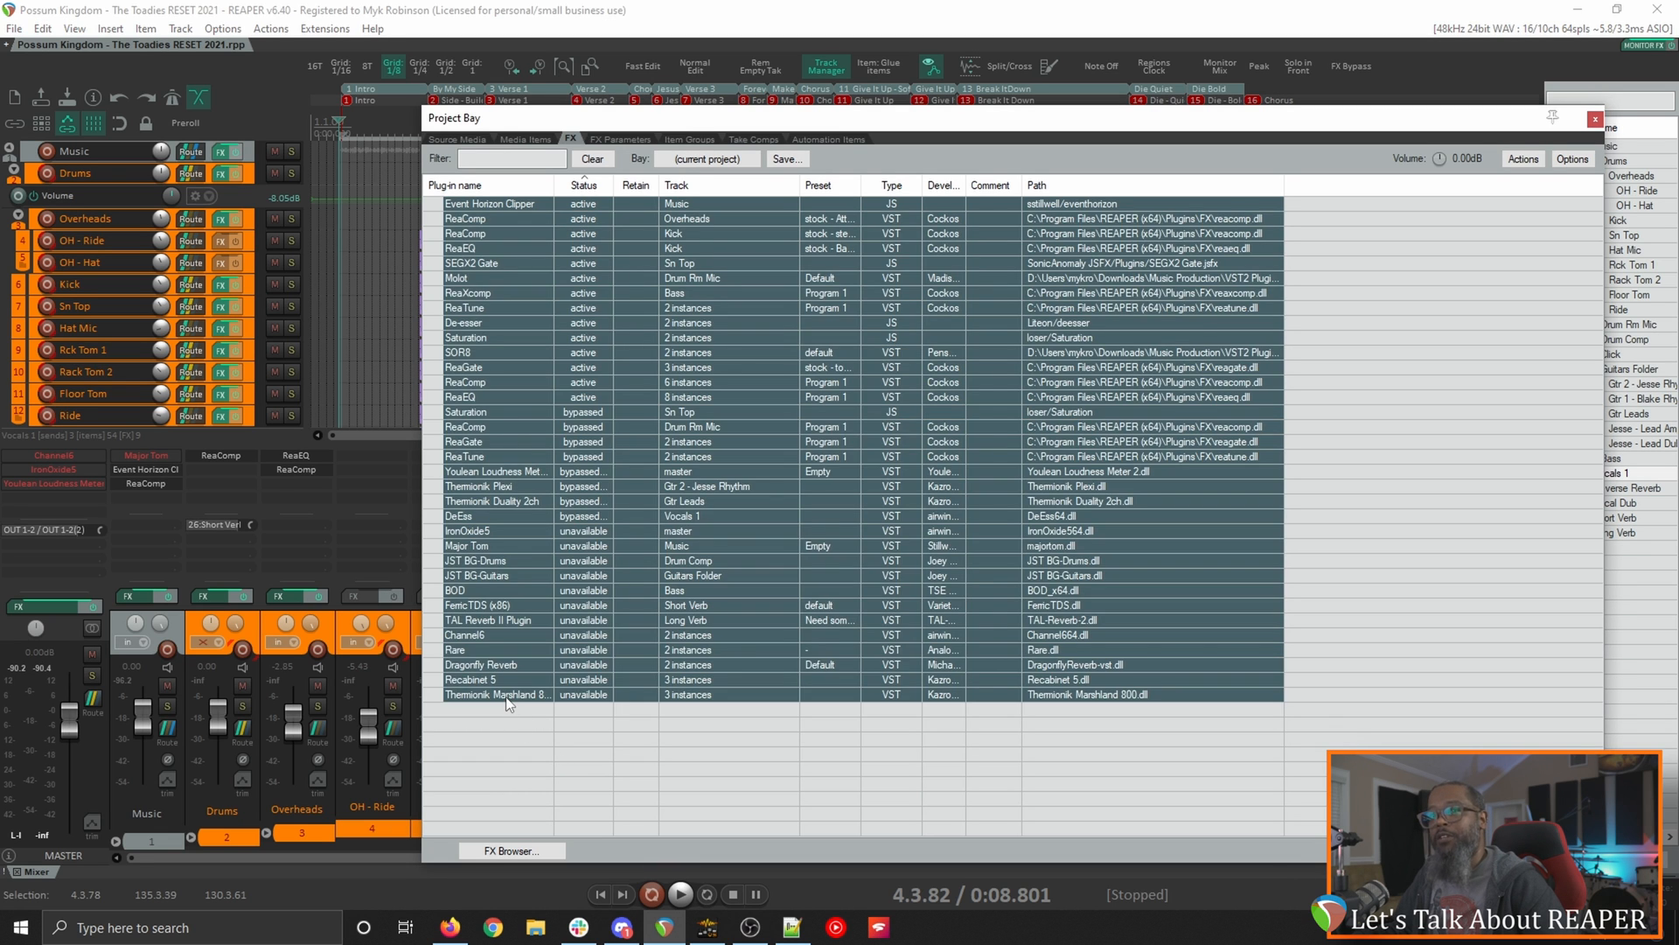
right_click(498, 694)
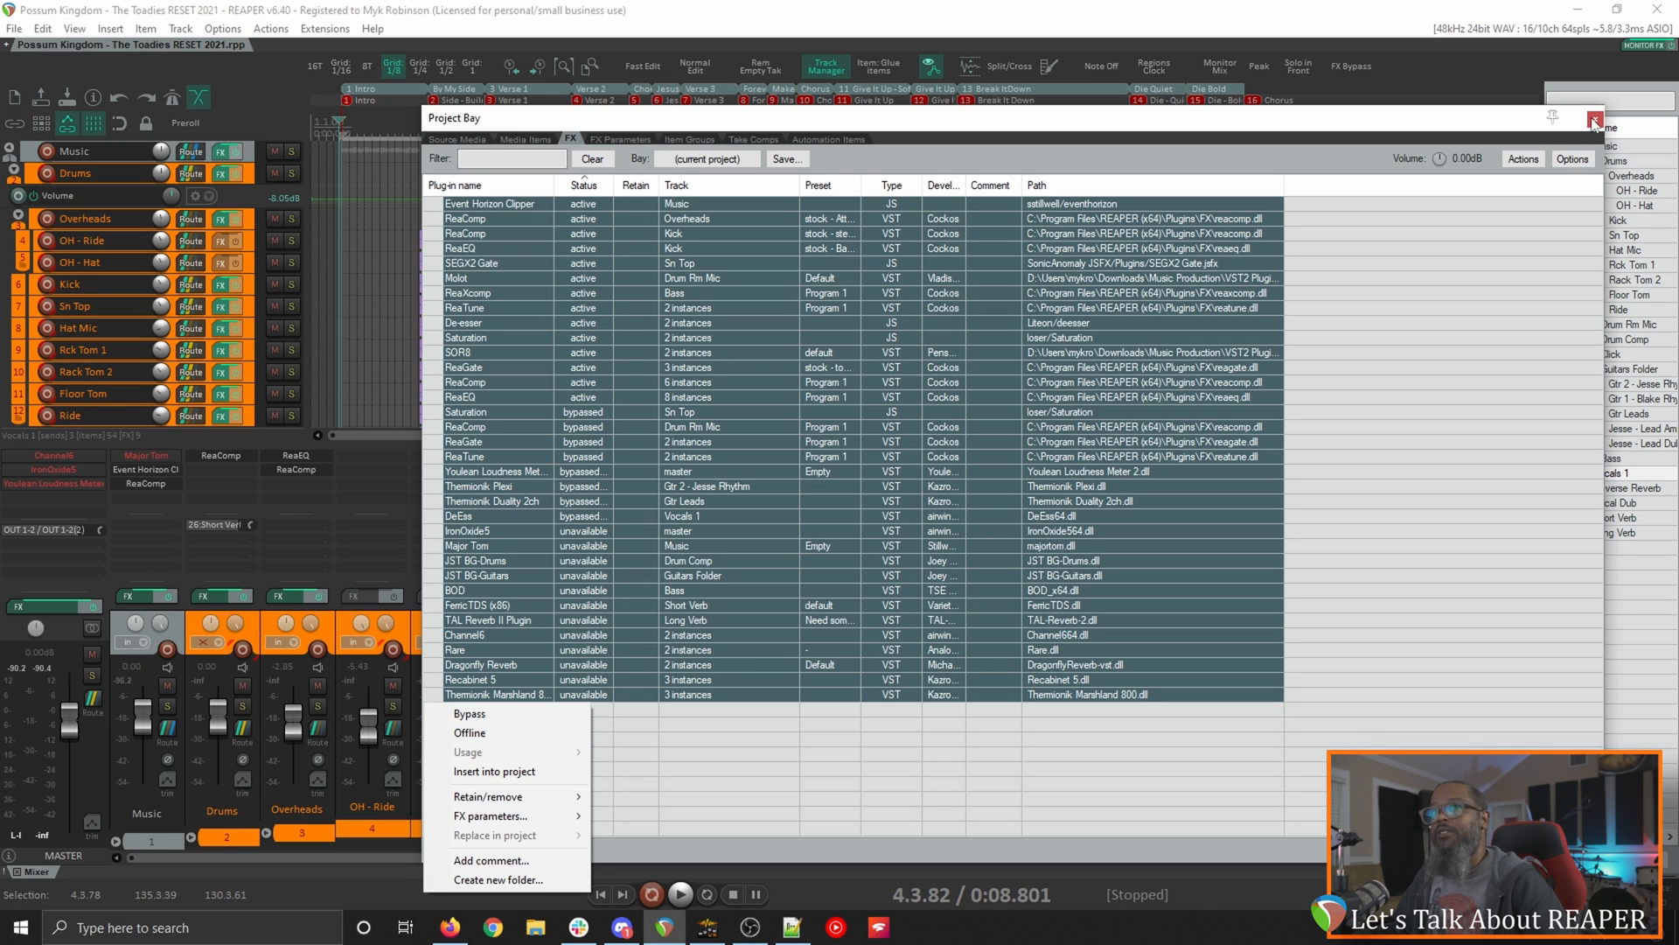
left_click(1595, 118)
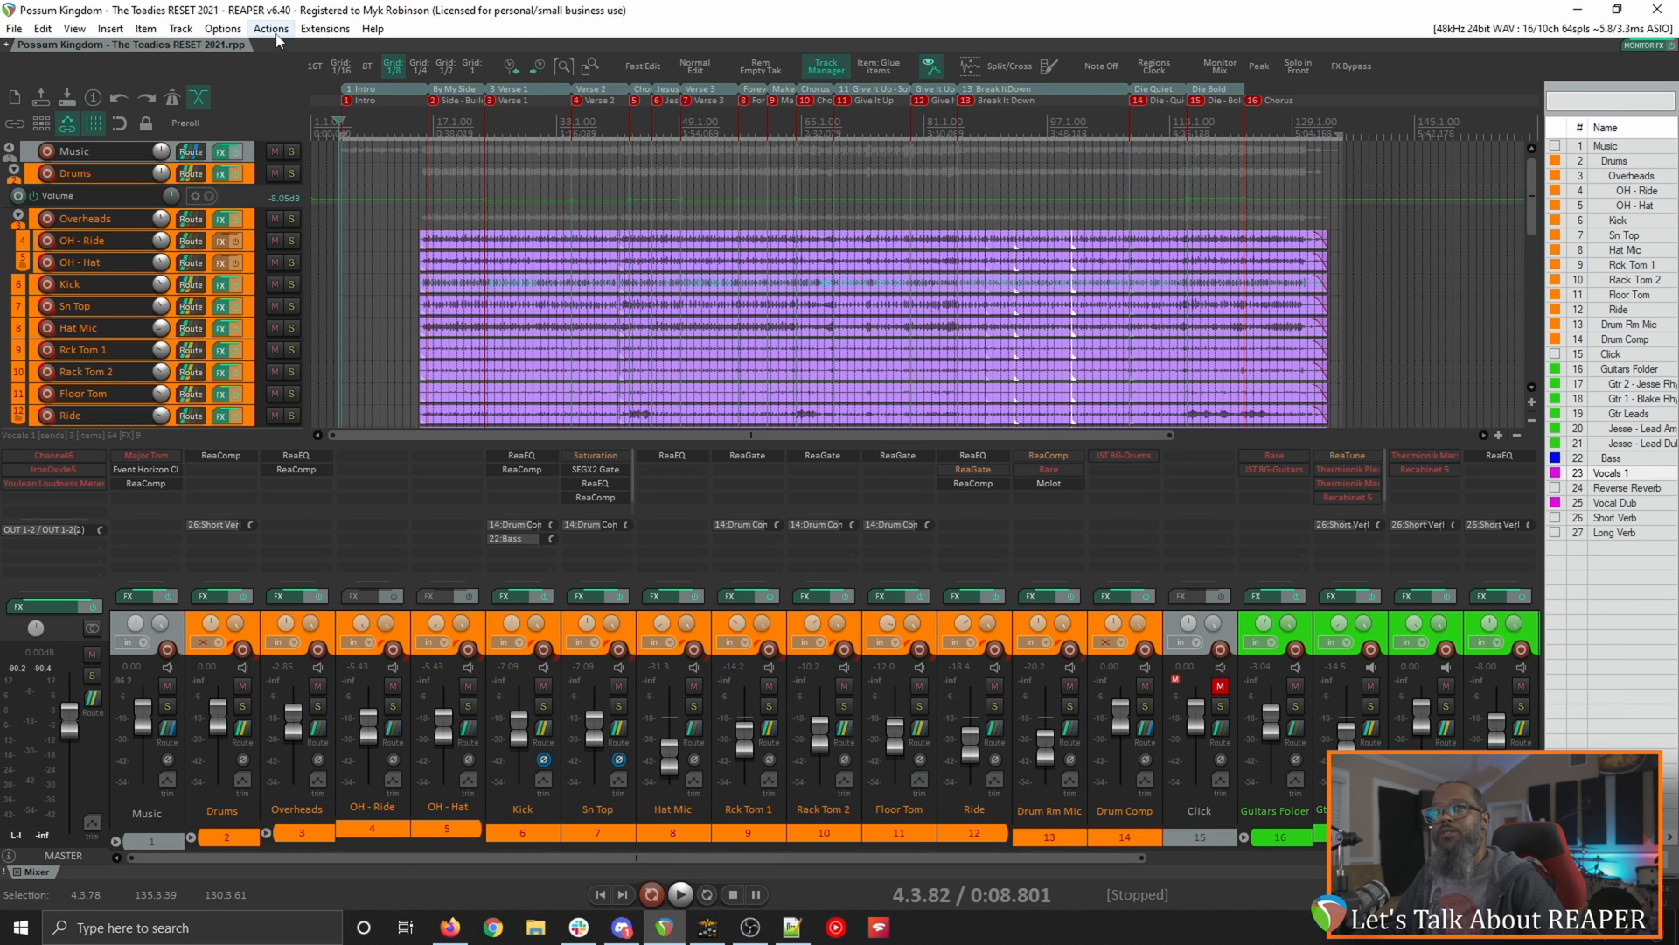
Step: Run 'SWS/S&M: Clear FX chain for selected tracks' from the action list, then close it
left_click(270, 28)
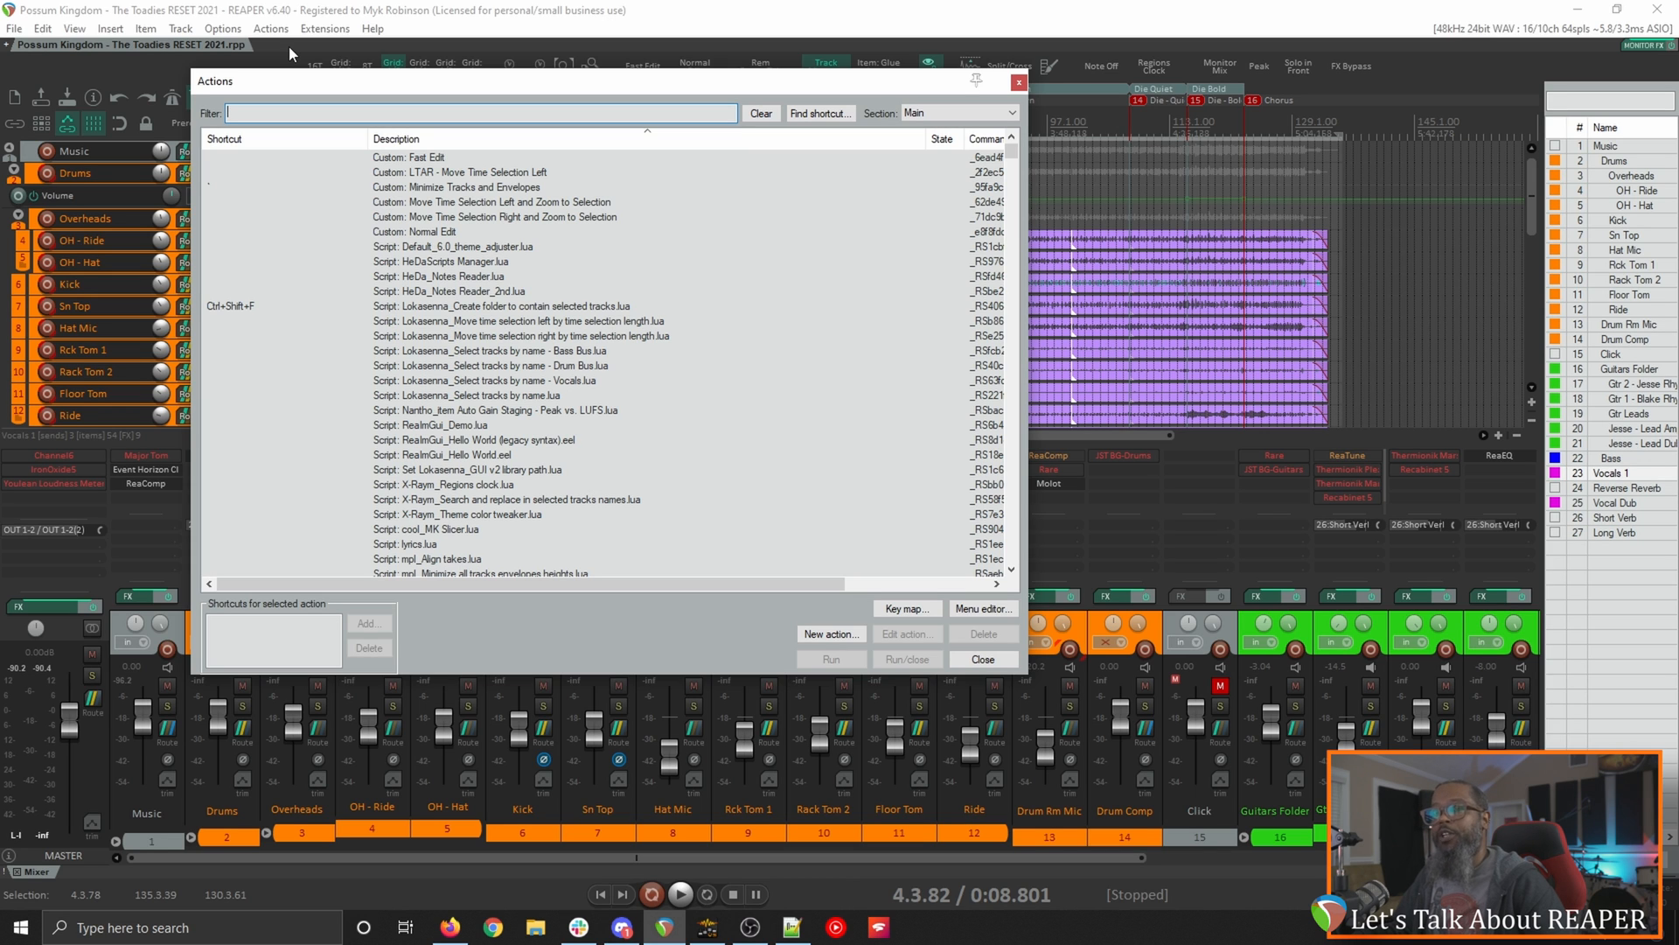
type("clear fx")
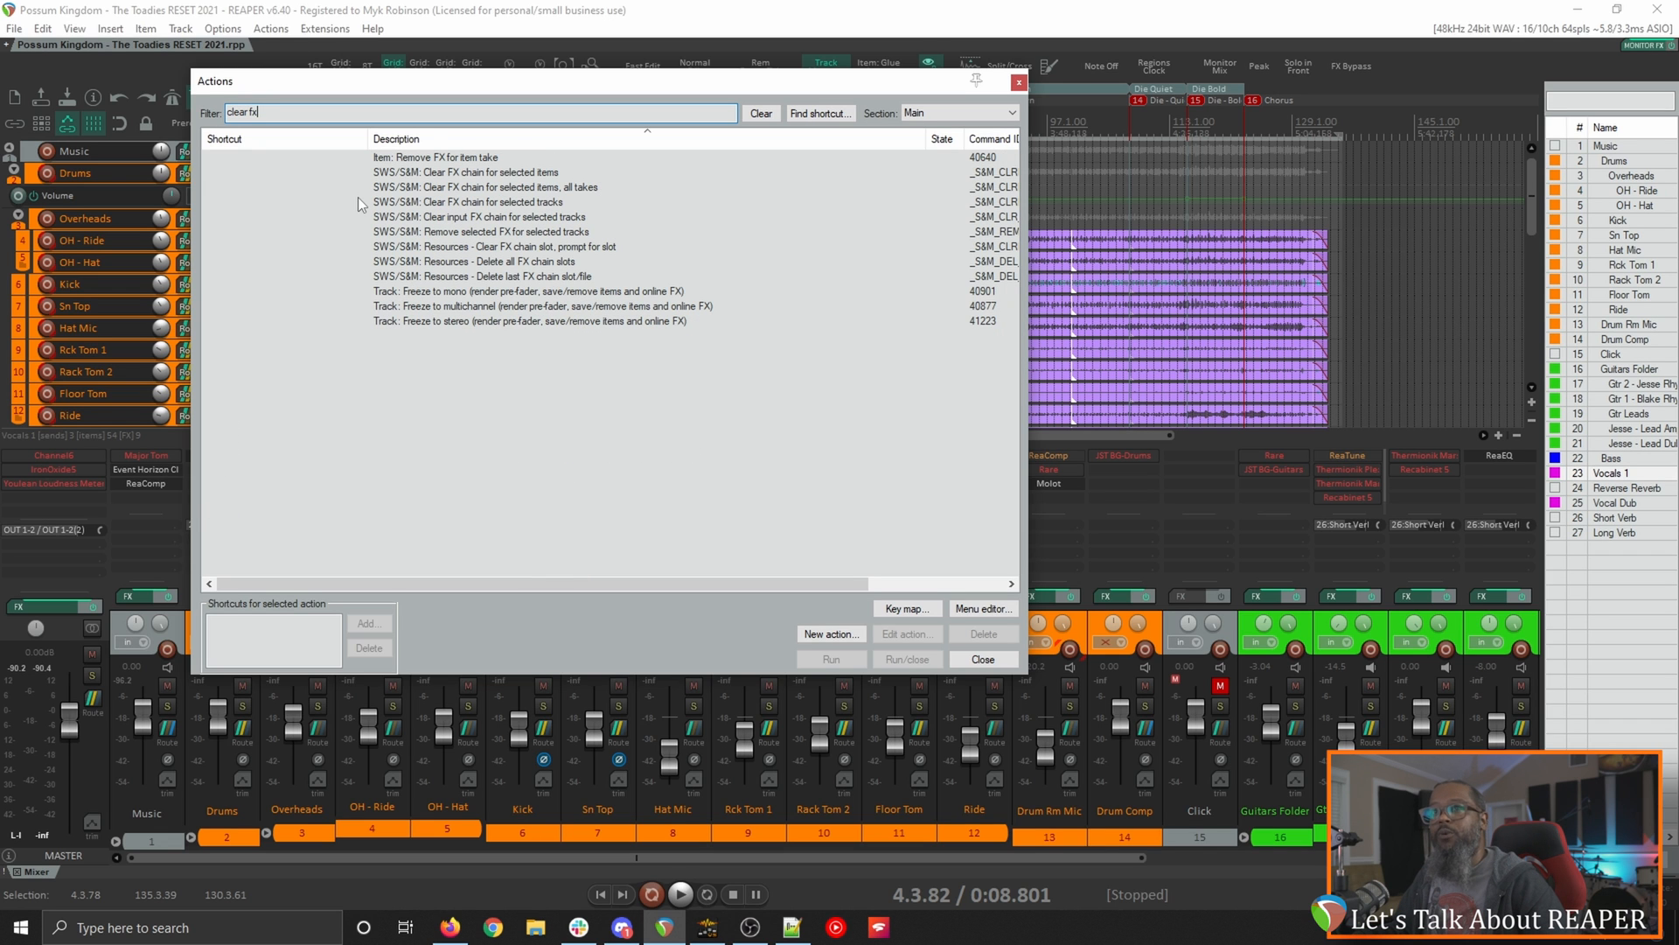
mouse_move(402, 209)
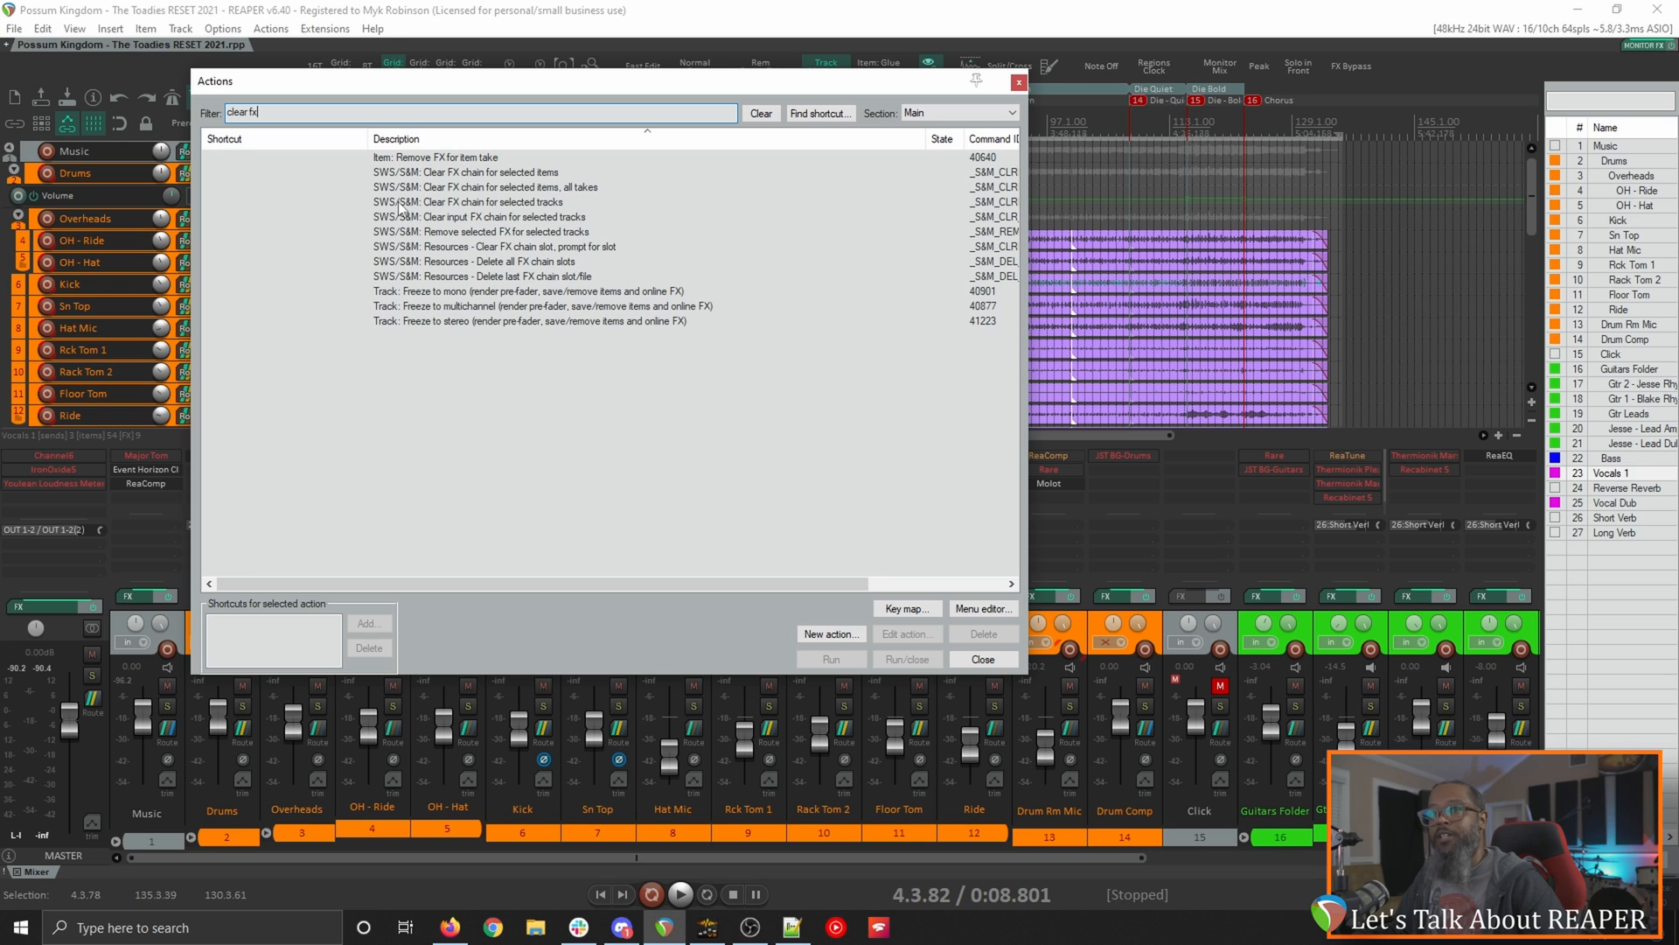
mouse_move(524, 210)
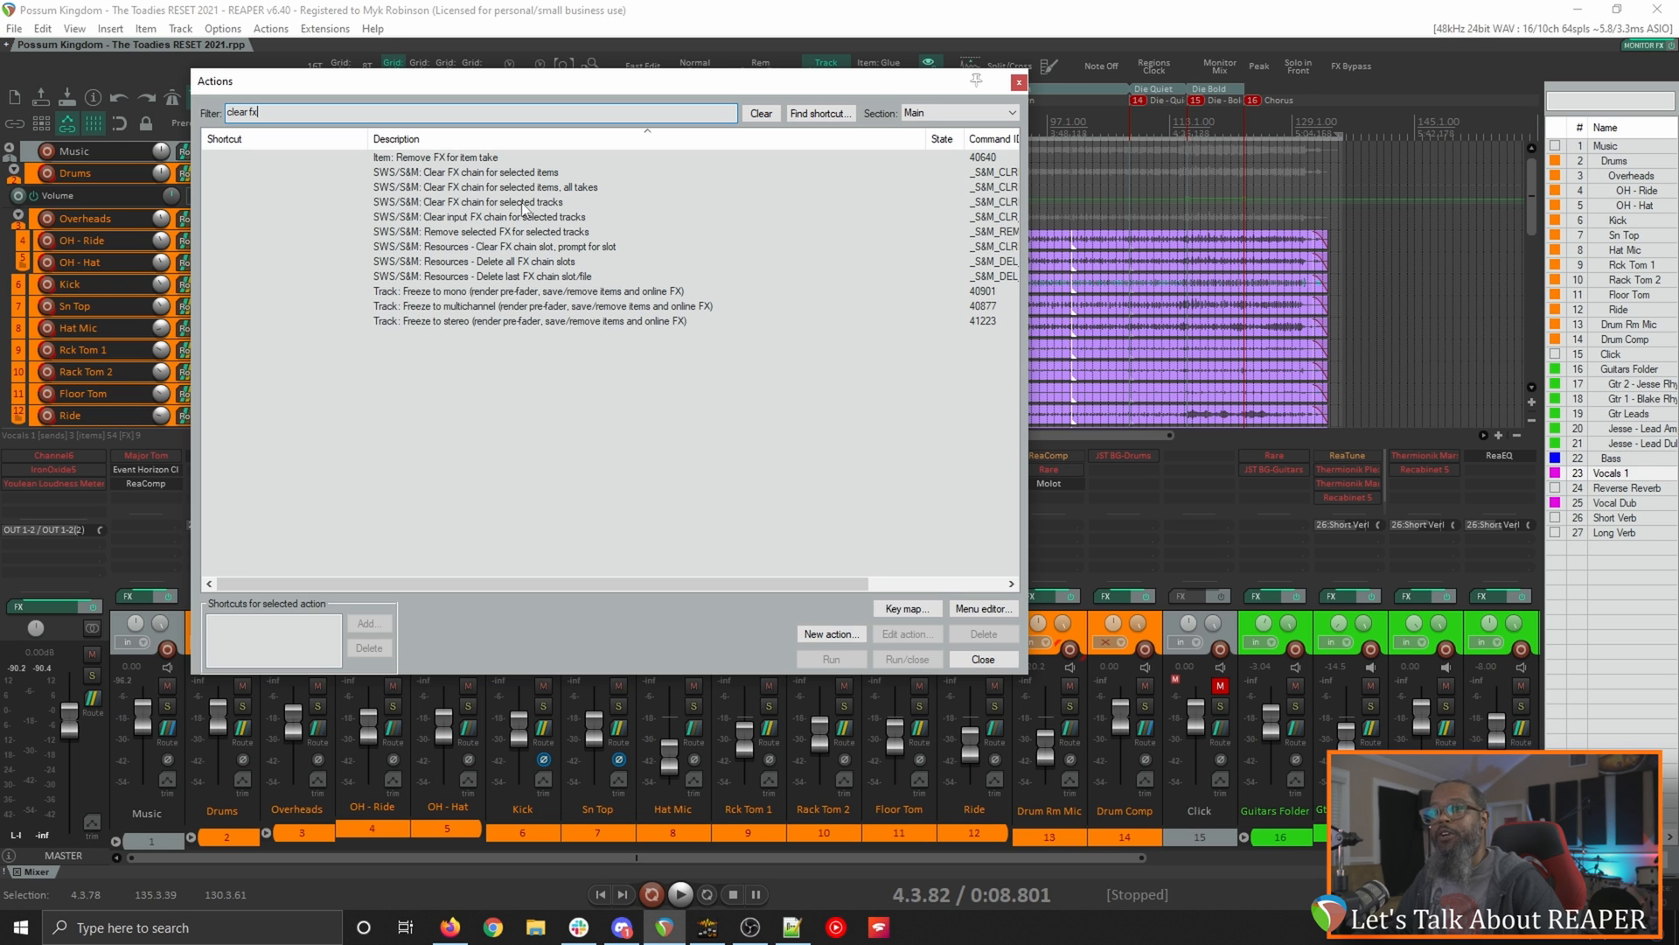
mouse_move(151, 851)
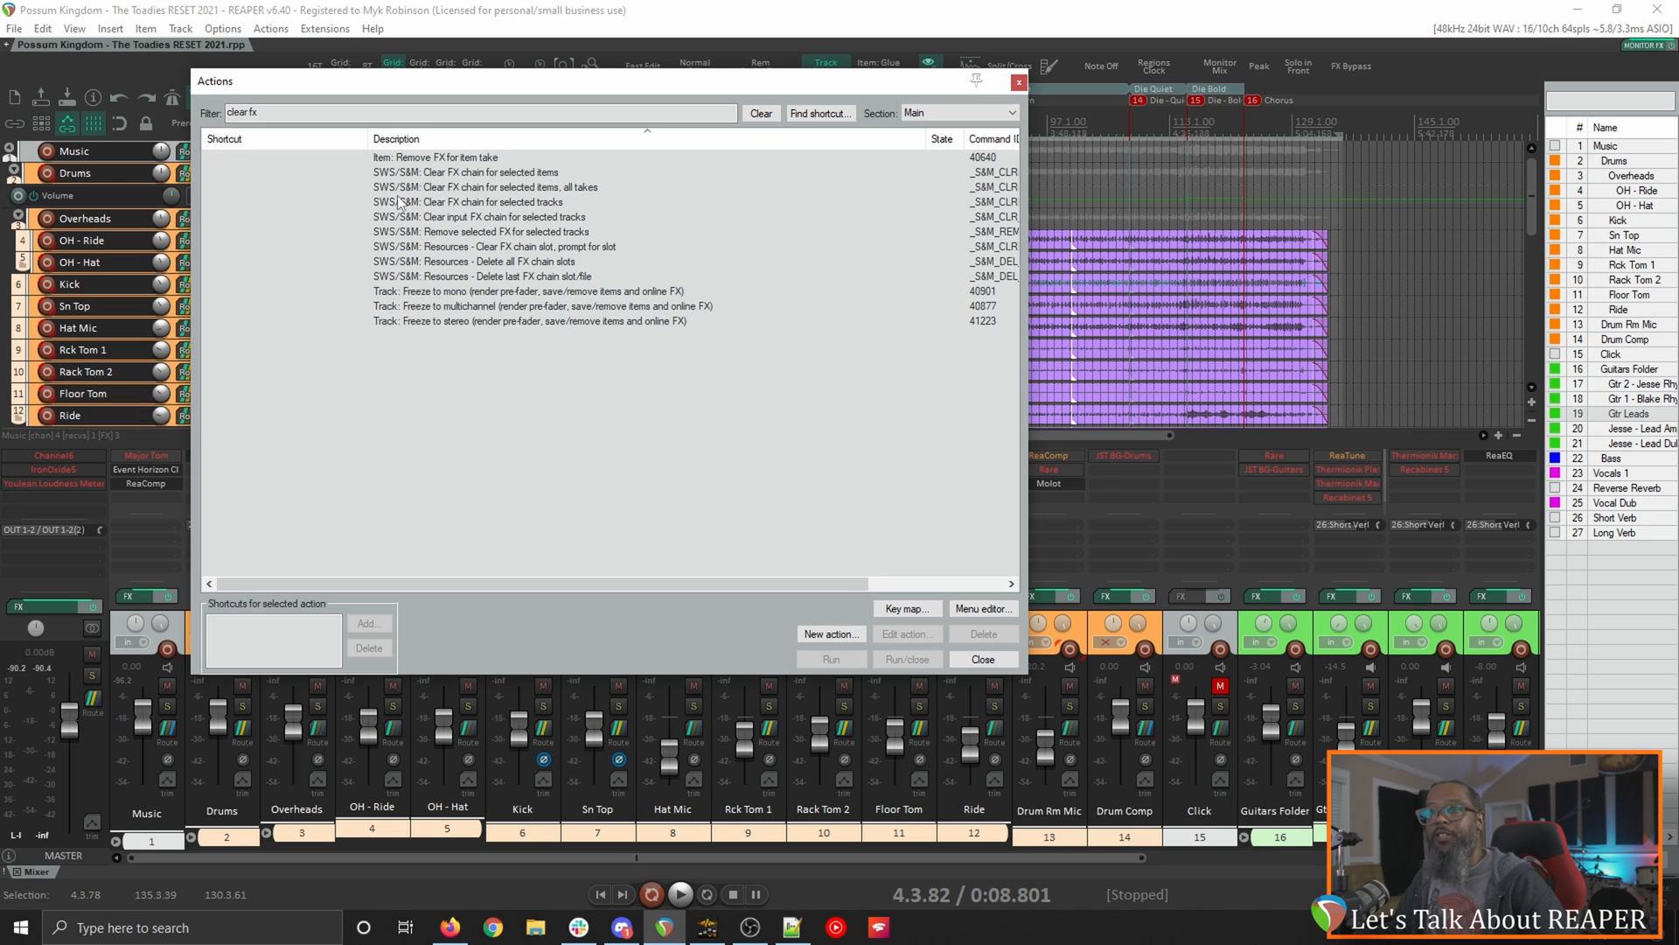
left_click(472, 202)
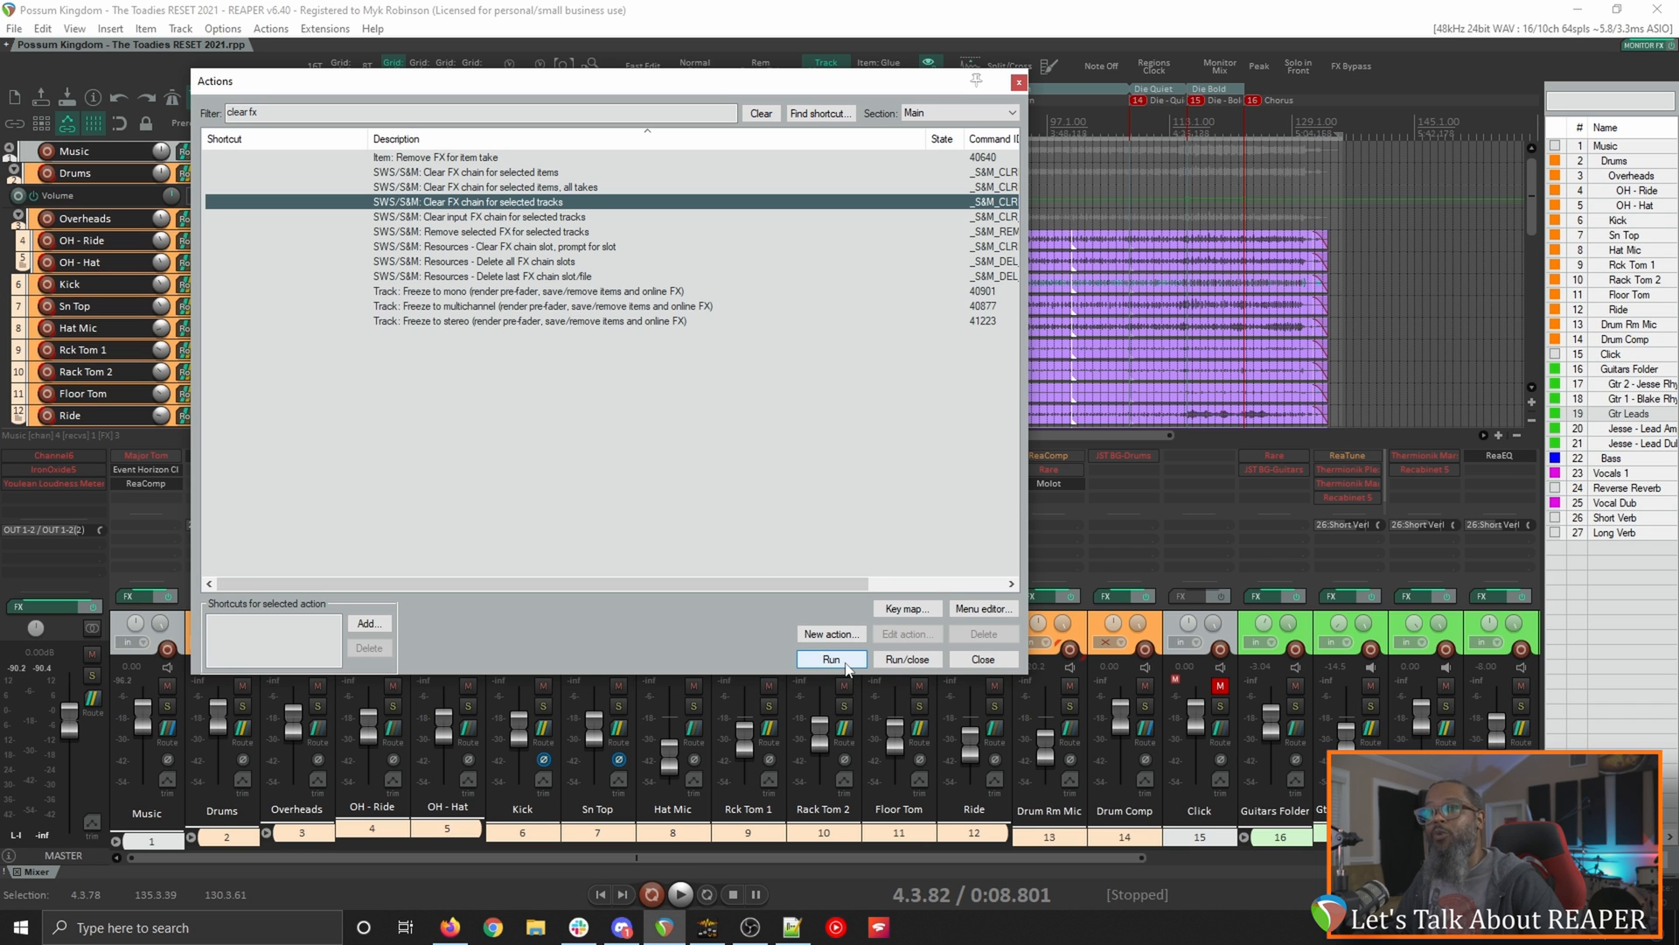
left_click(830, 659)
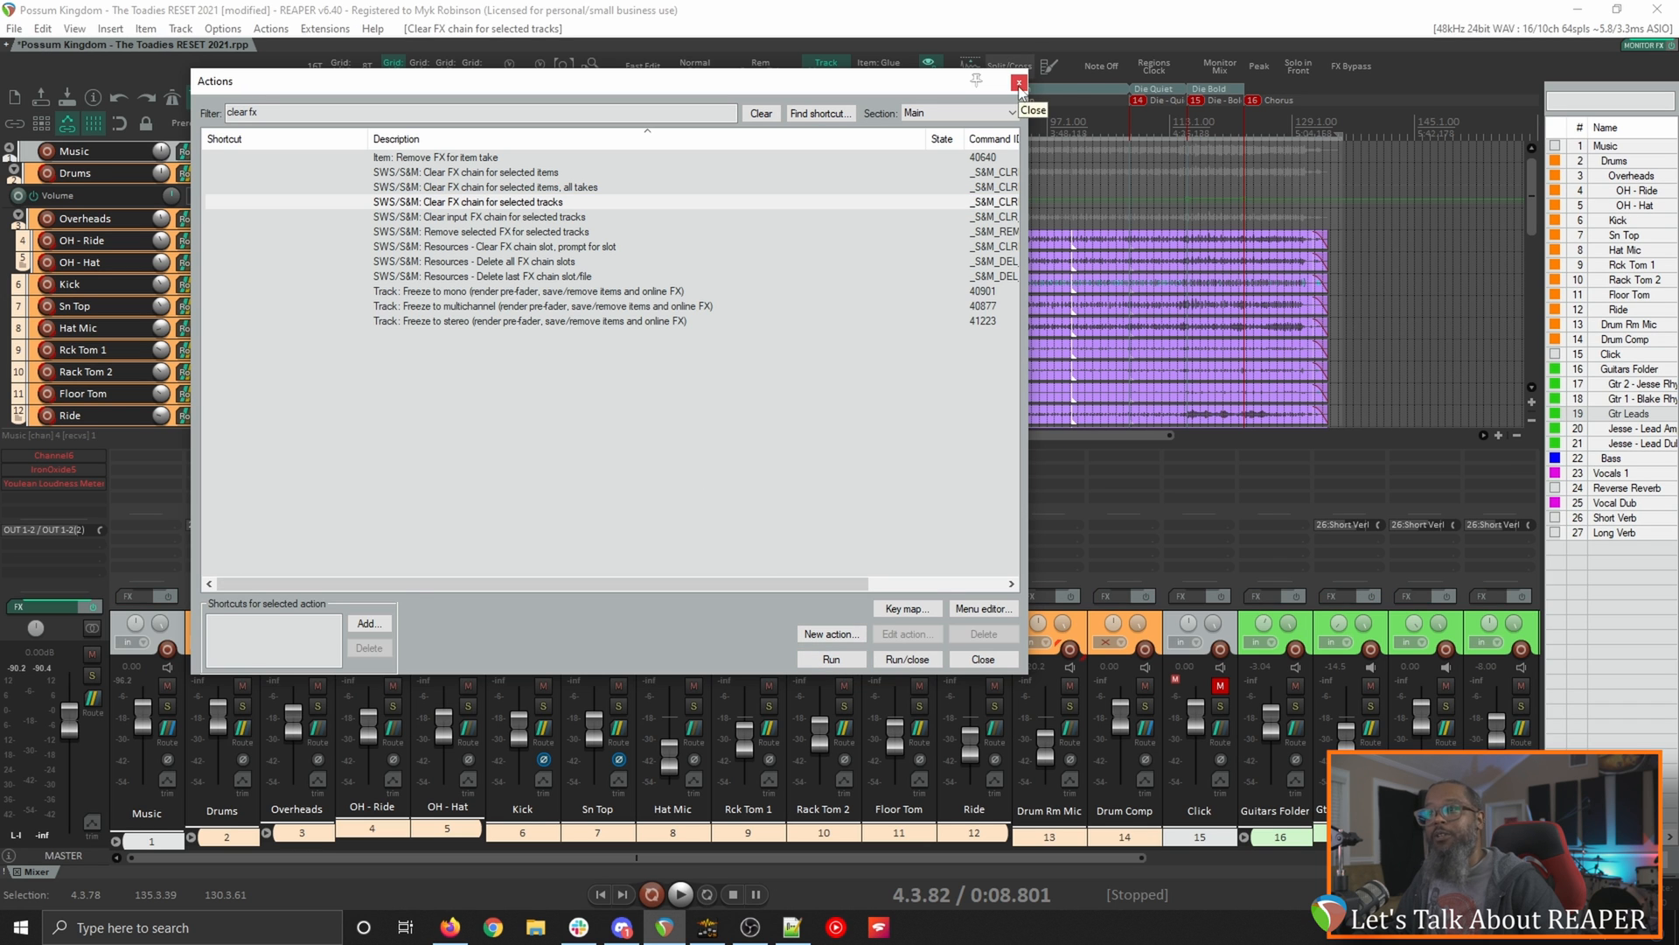
left_click(1018, 82)
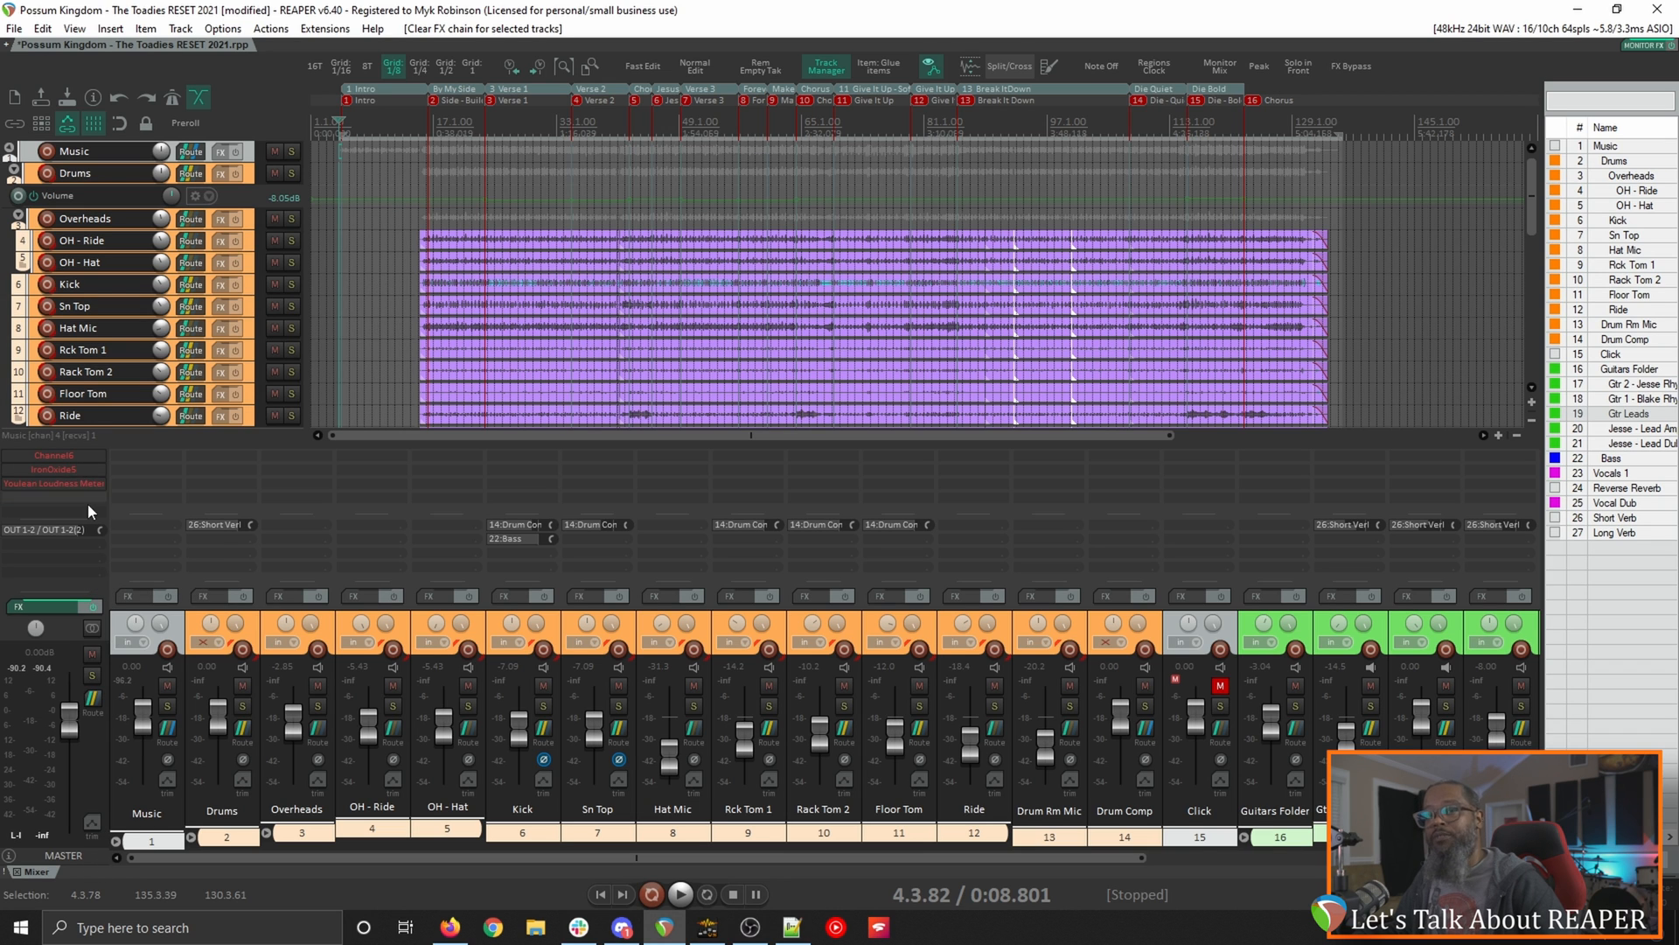
mouse_move(53, 482)
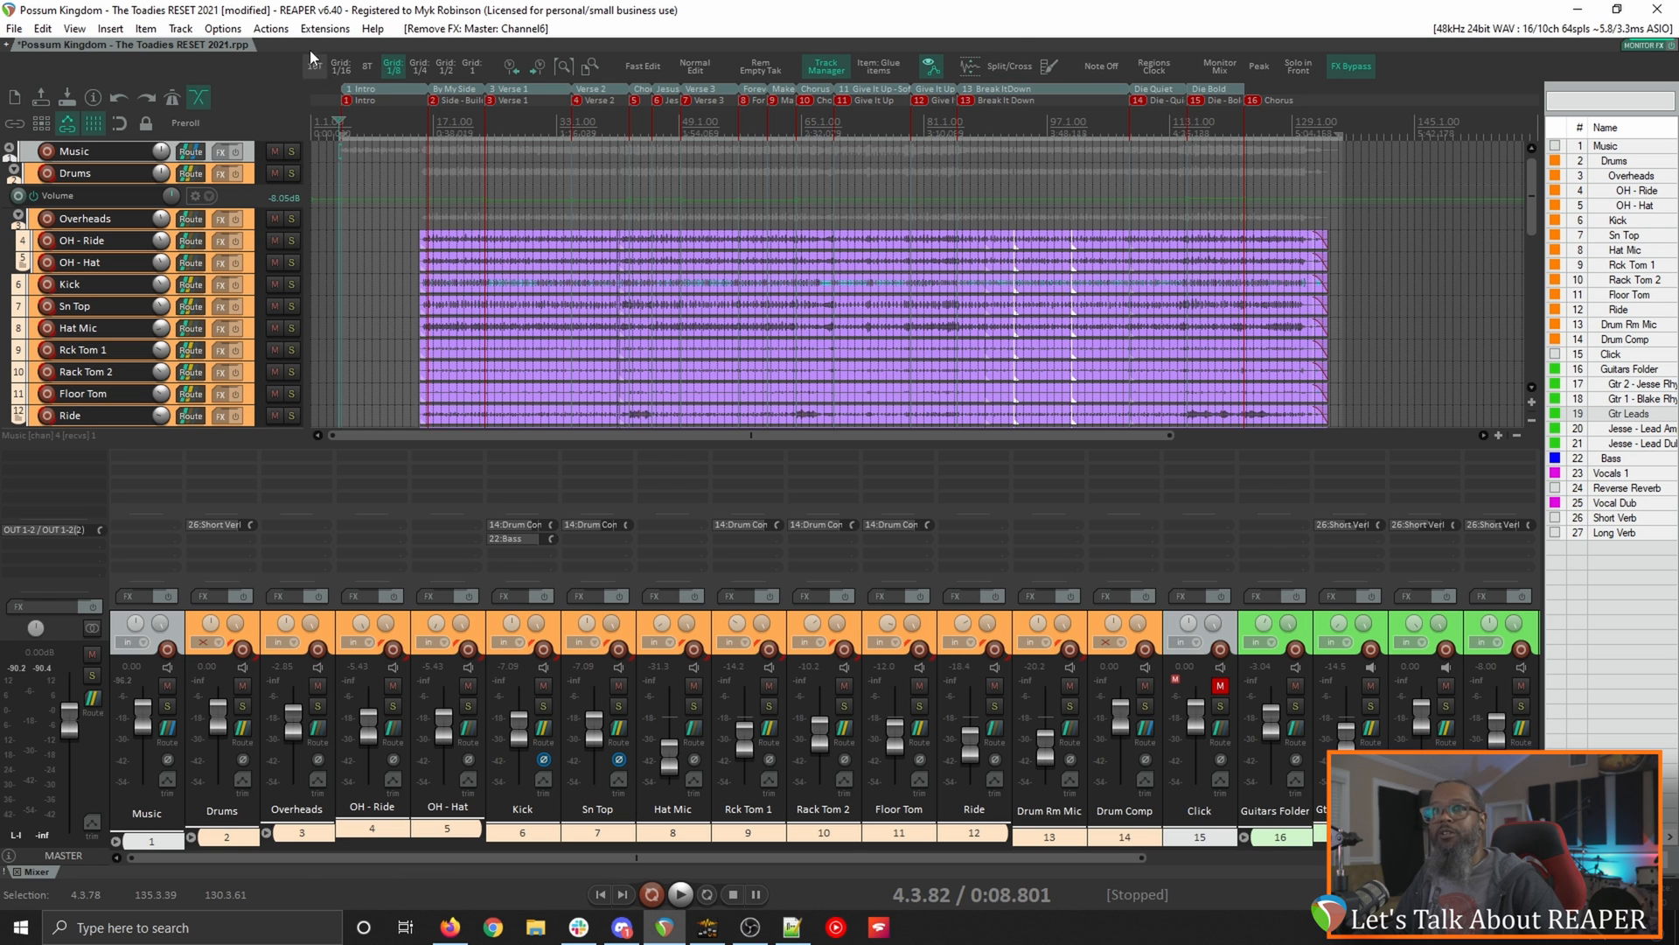
Step: Run 'Xenakios/SWS: Reset volume and pan of selected tracks' from the action list
left_click(270, 29)
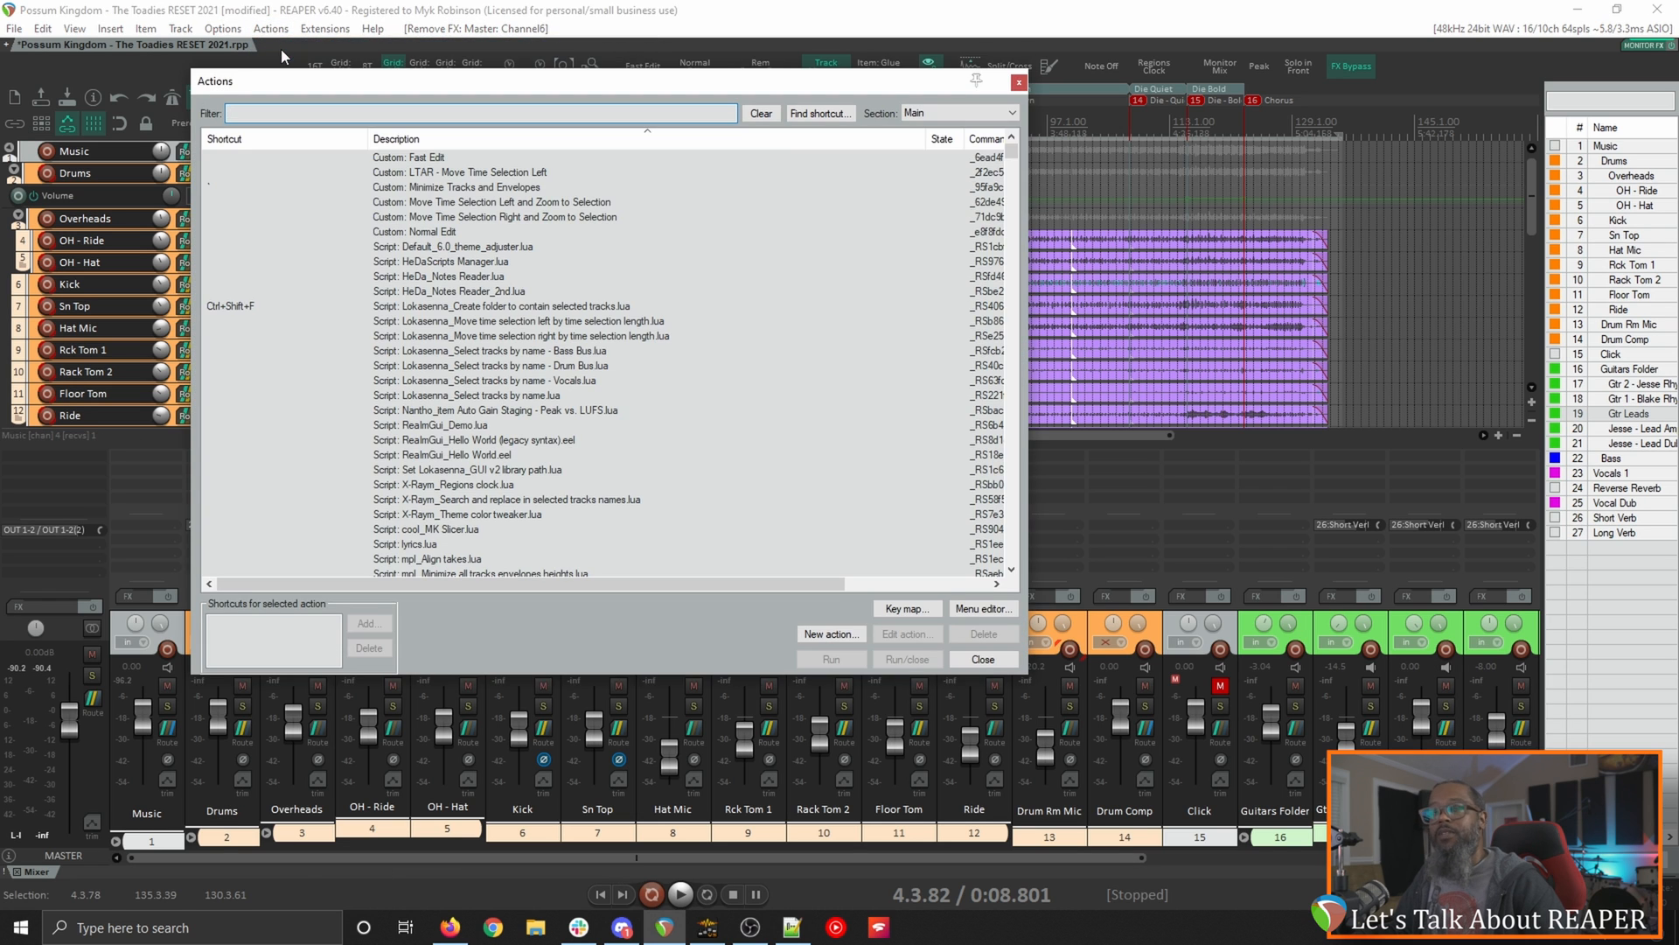
type("reset vol")
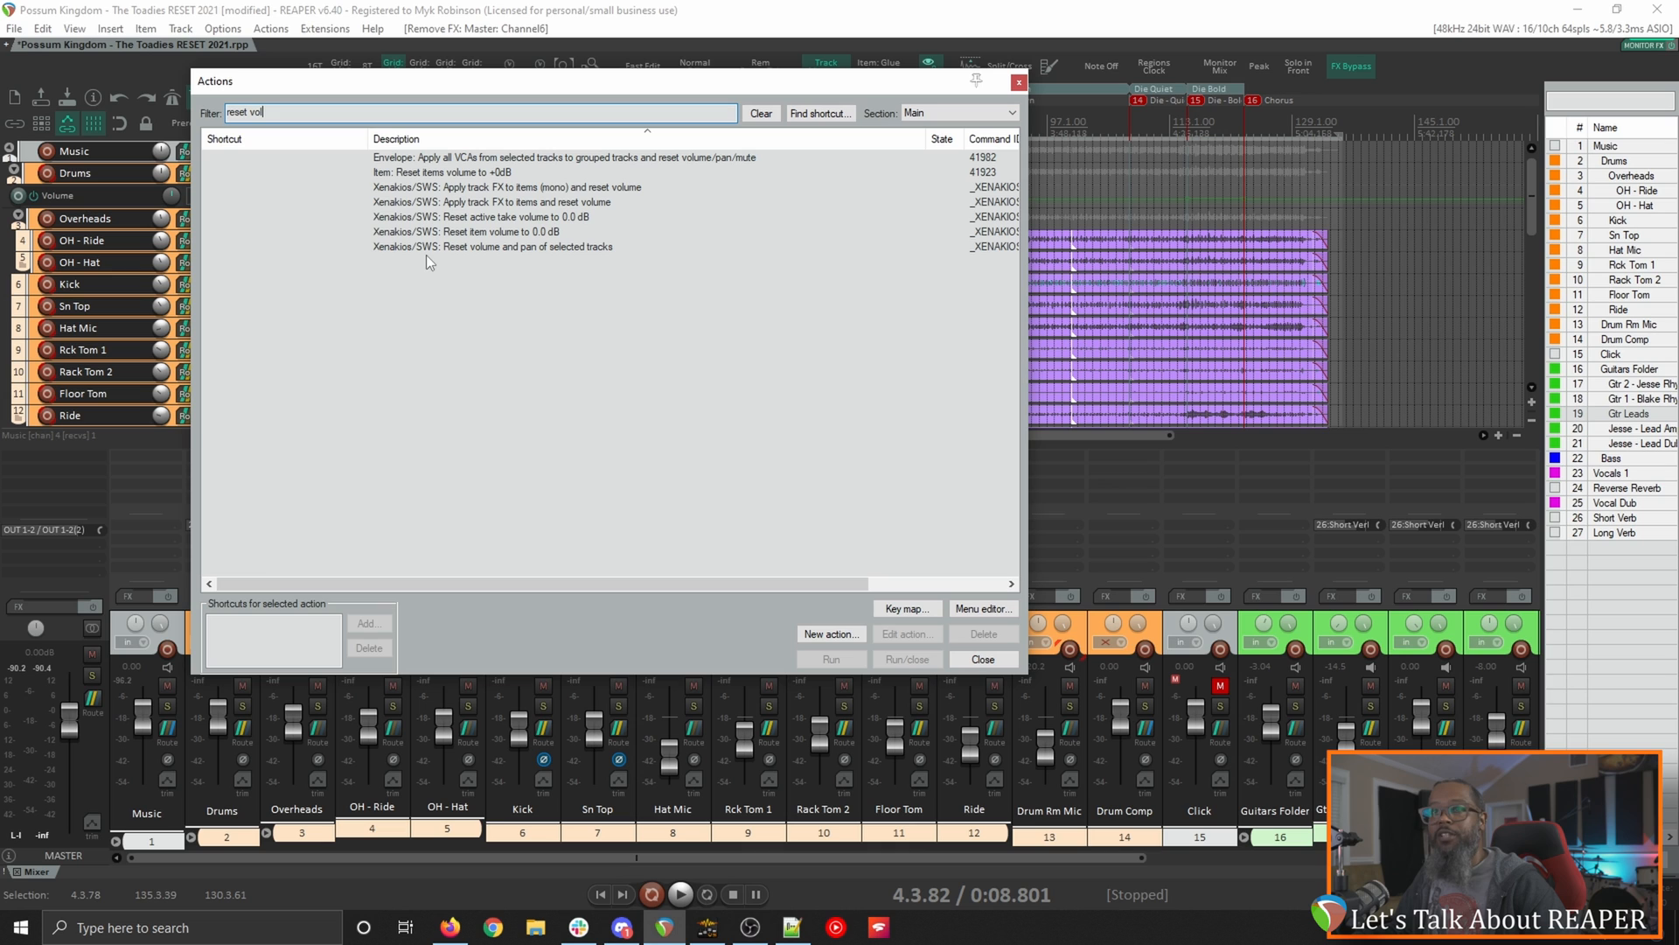
mouse_move(496, 258)
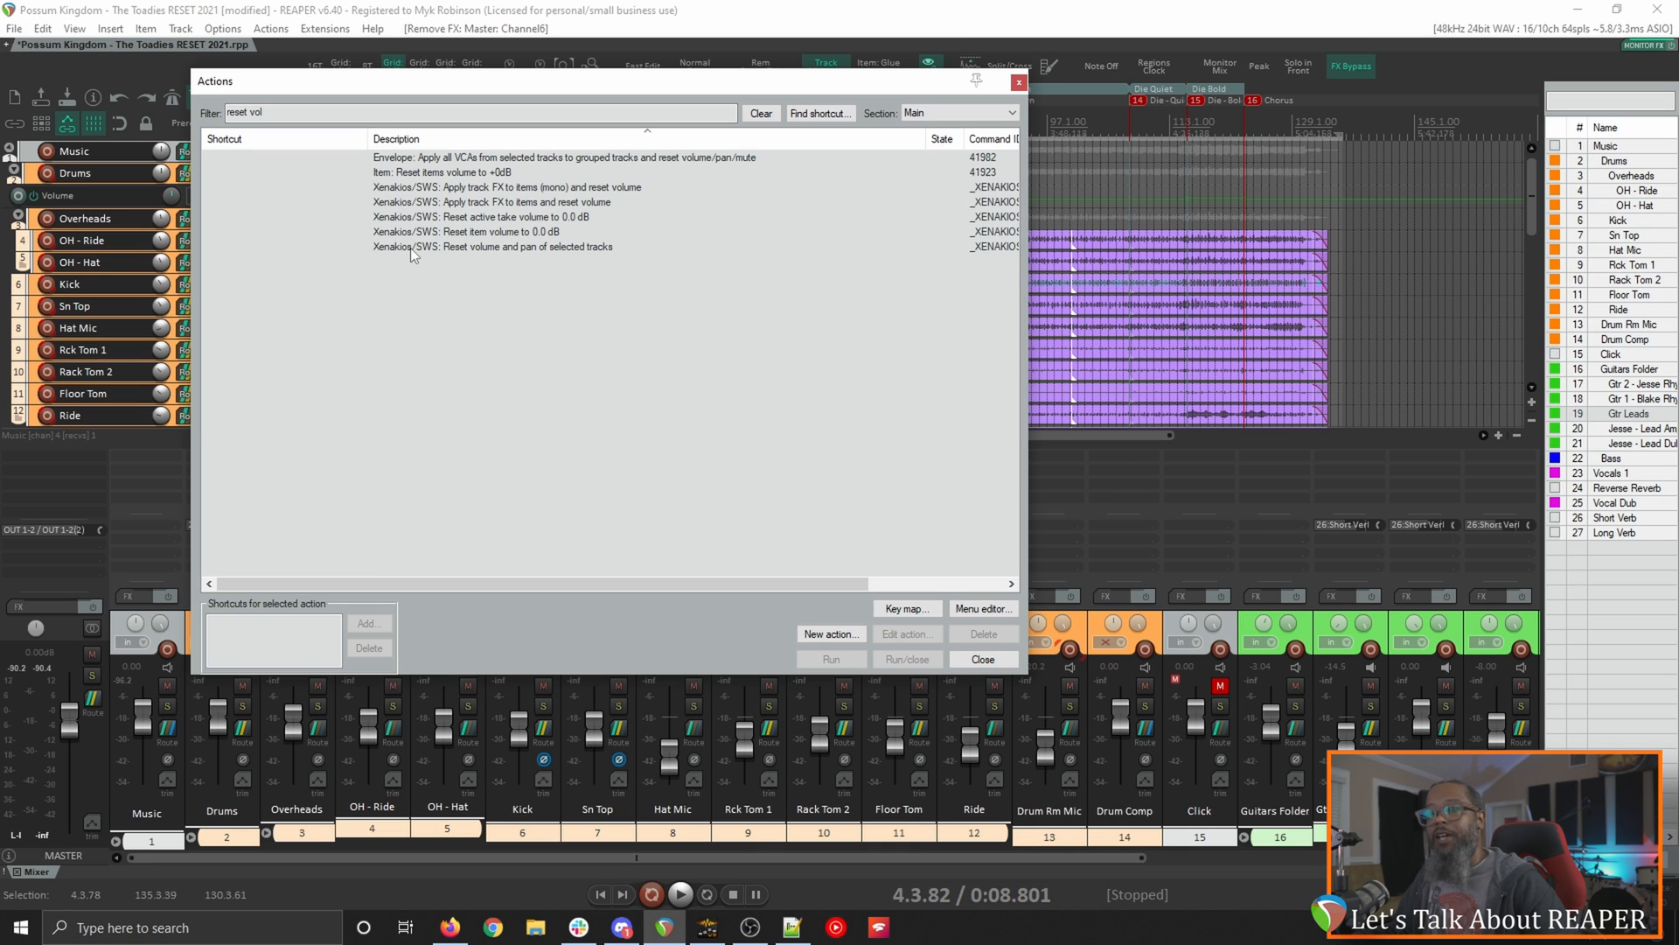
left_click(493, 247)
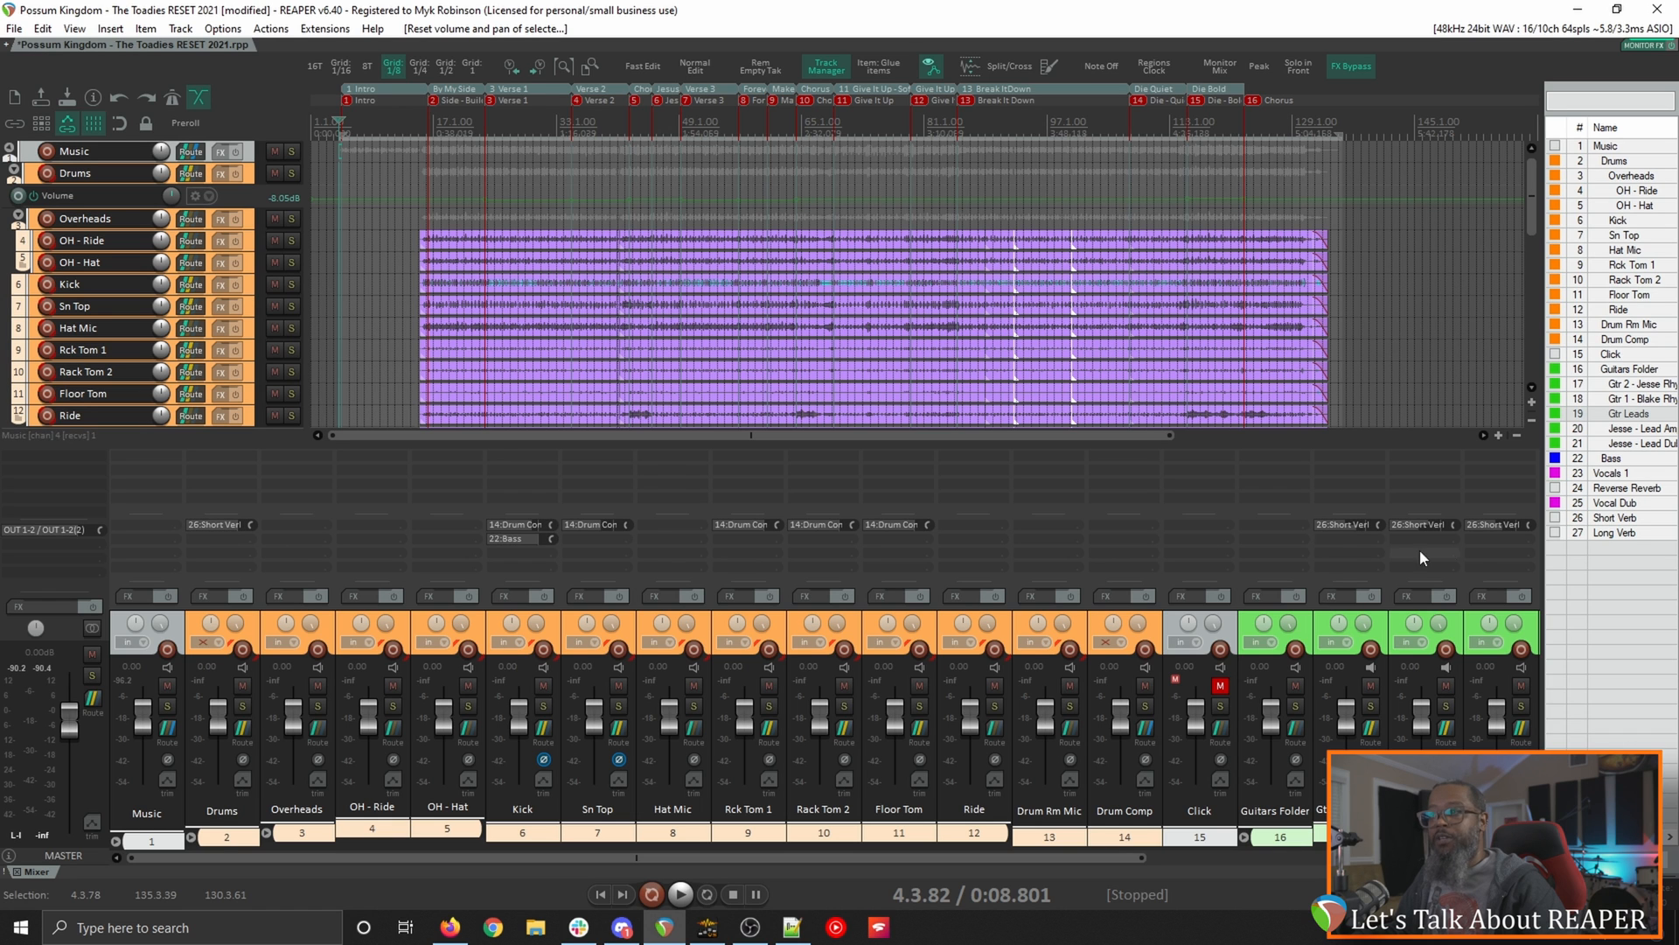
scroll("right", 3)
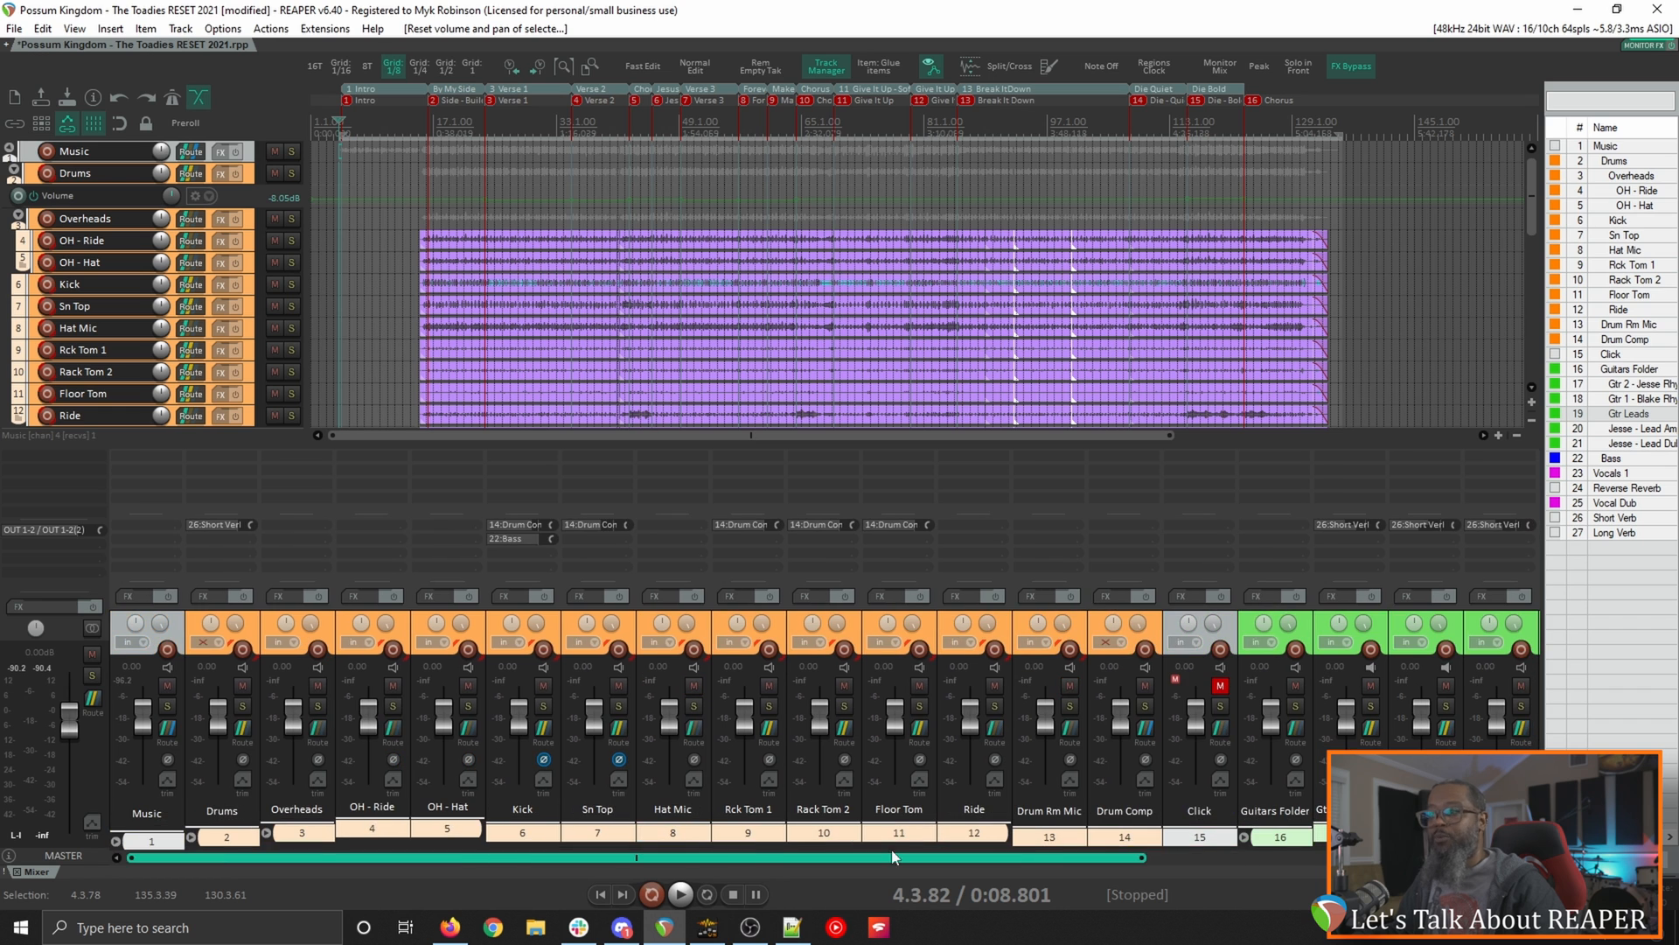
Step: Run 'SWS/S&M: Remove sends from selected tracks' from the action list
left_click(270, 28)
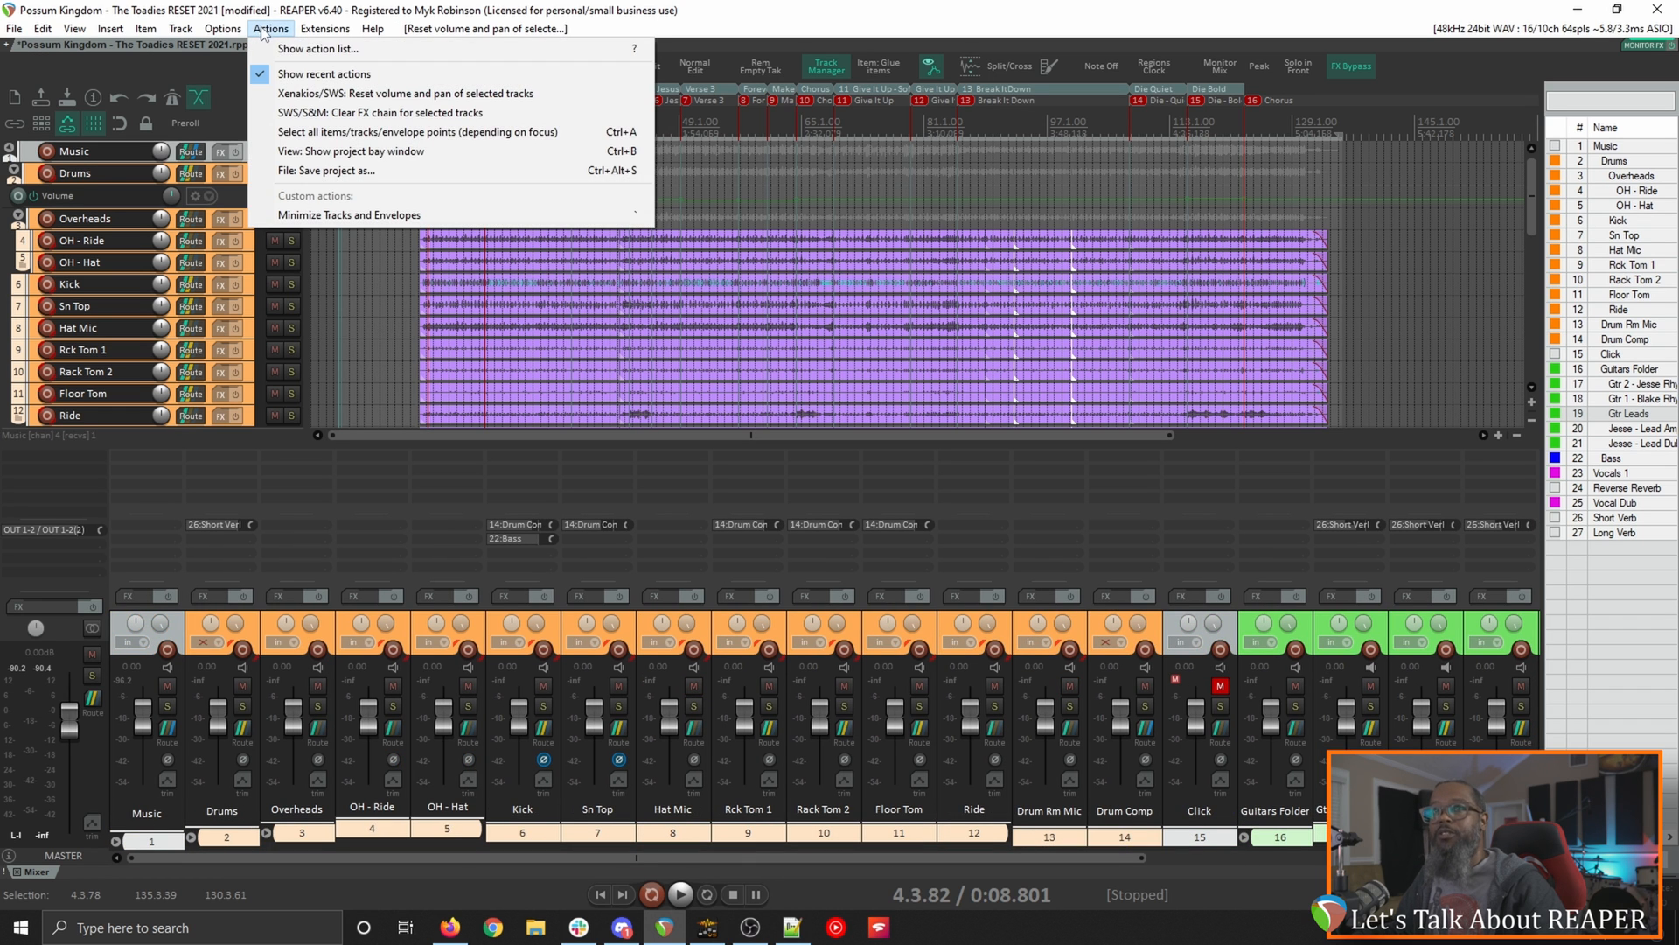
left_click(317, 48)
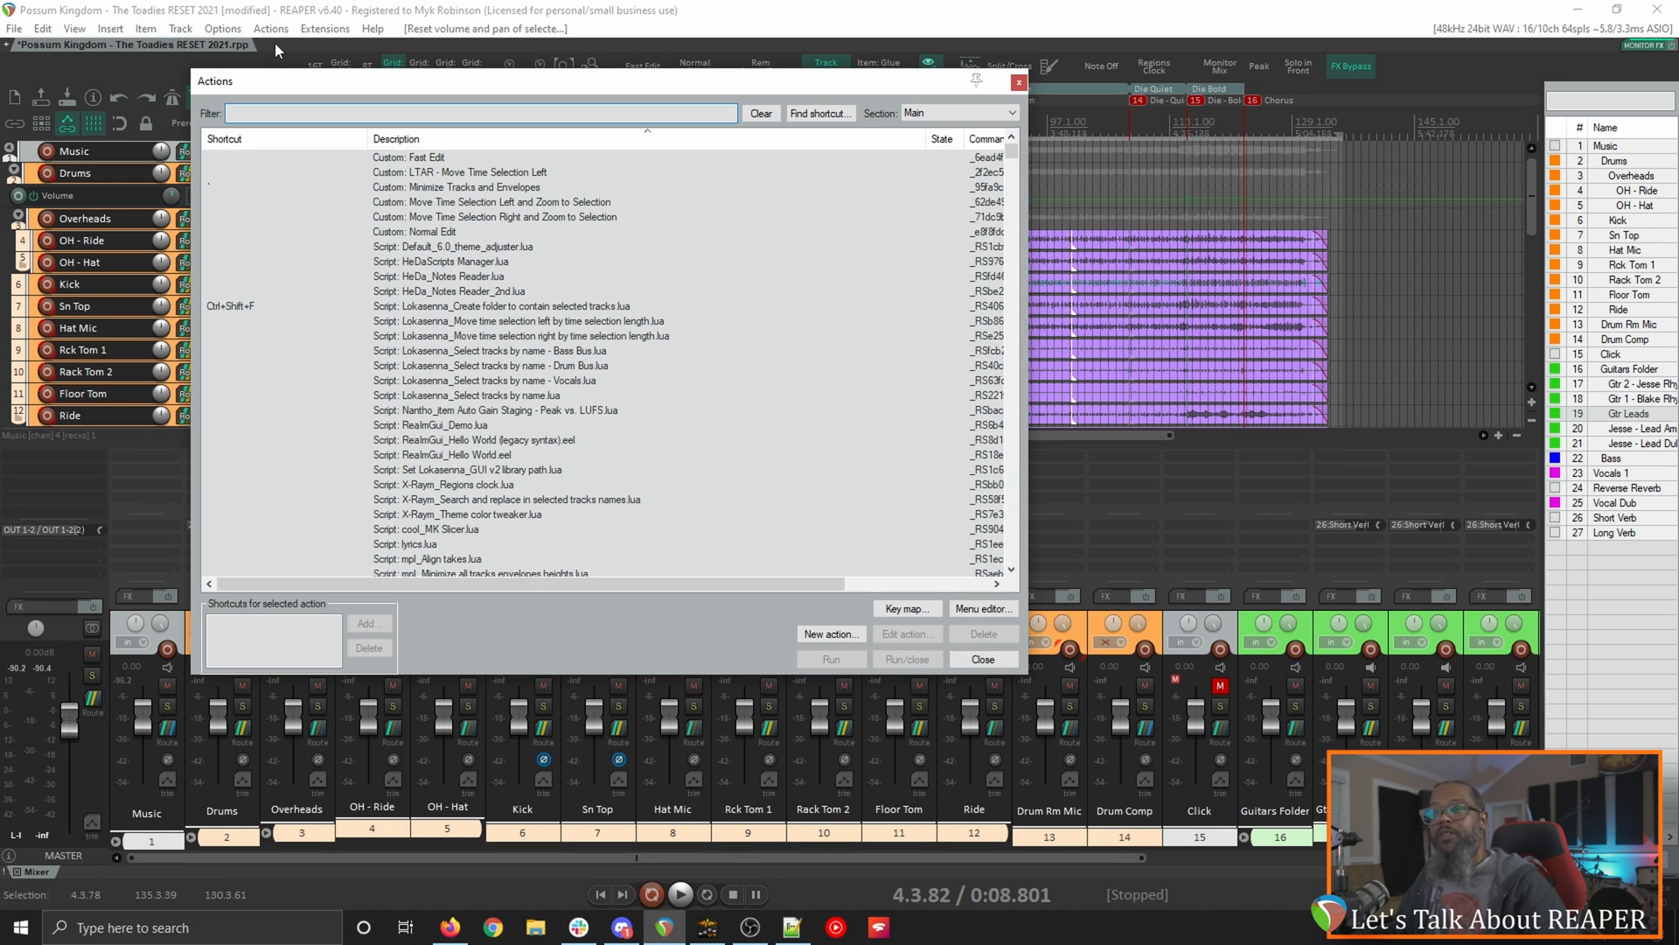
type("remove send")
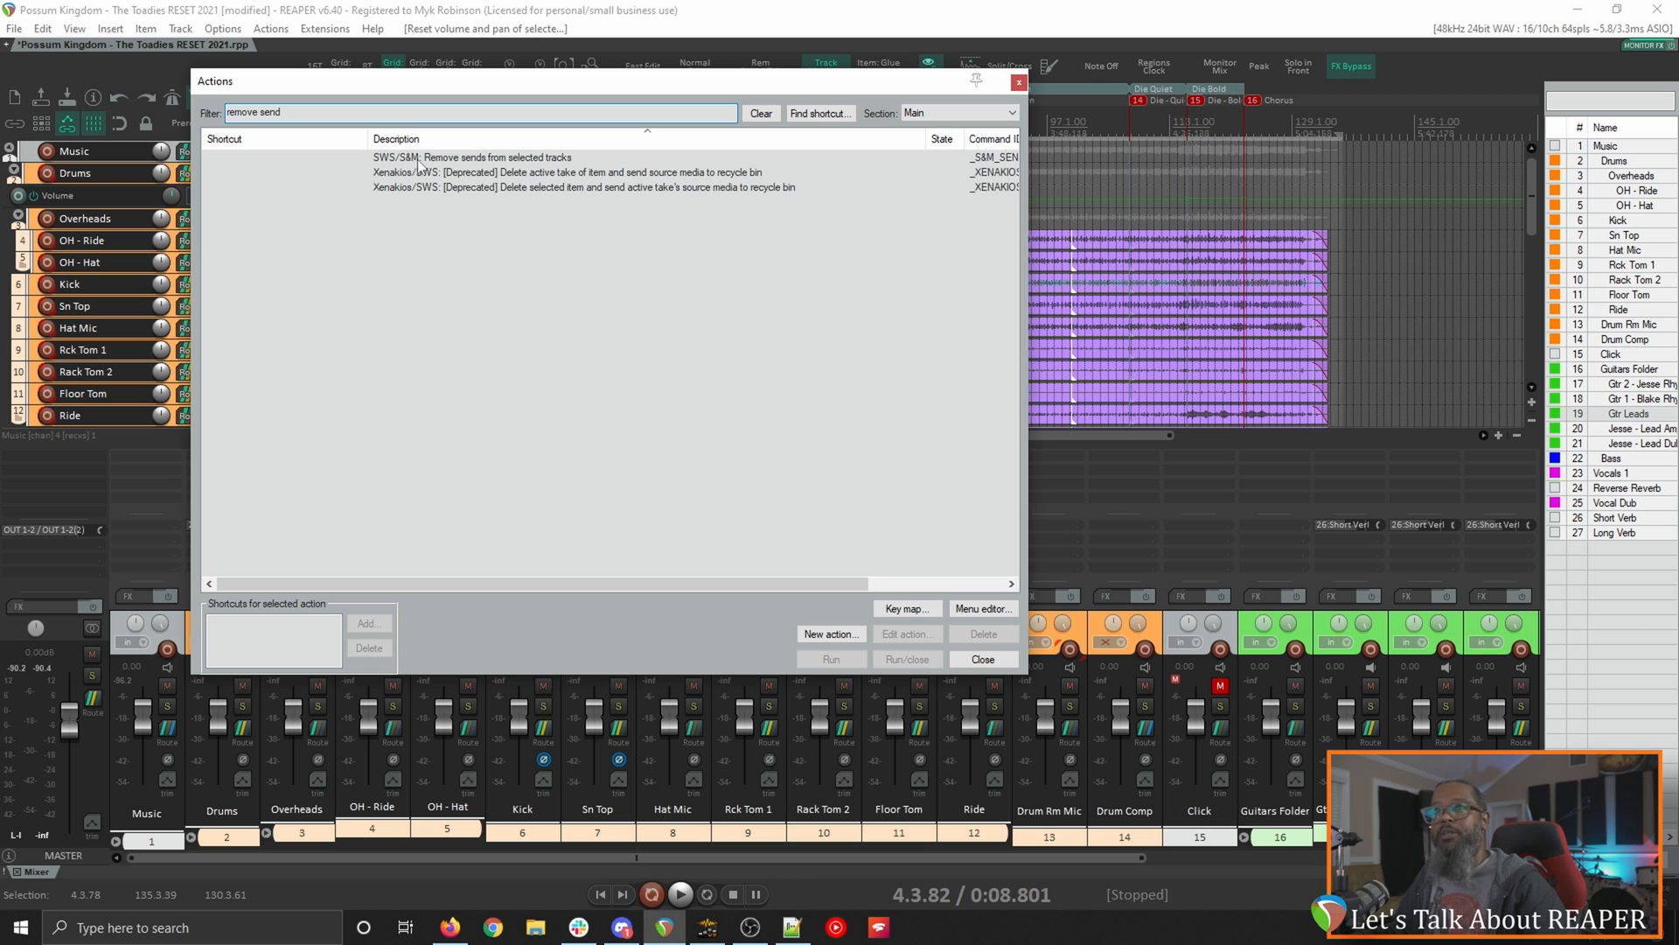
left_click(471, 158)
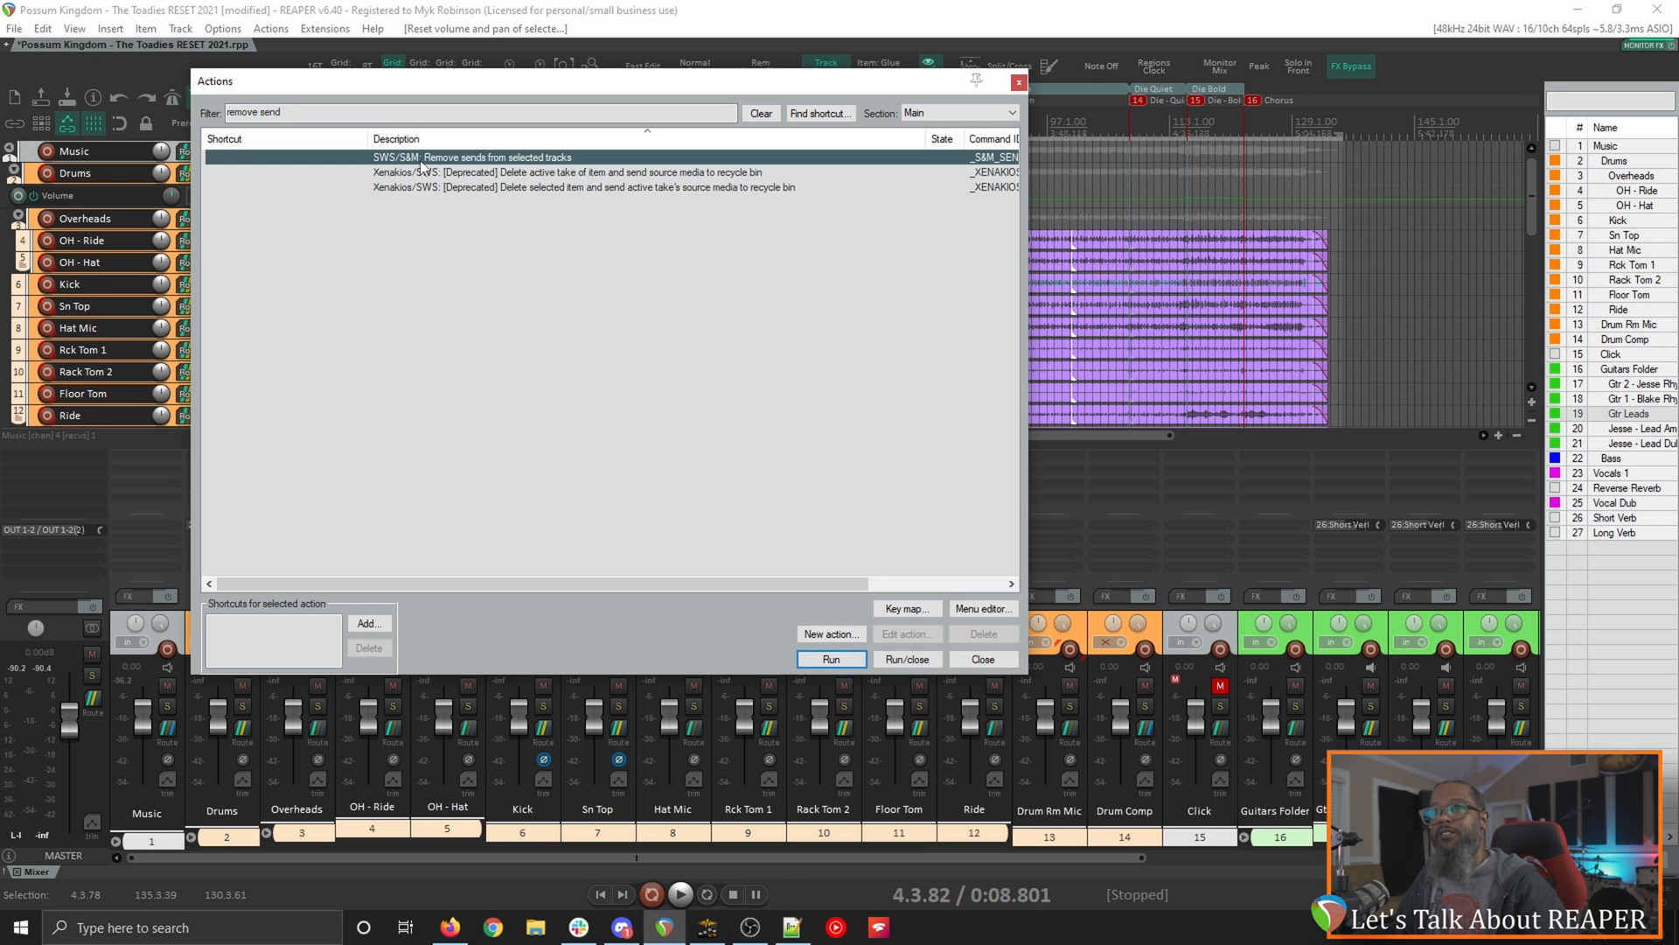
left_click(831, 659)
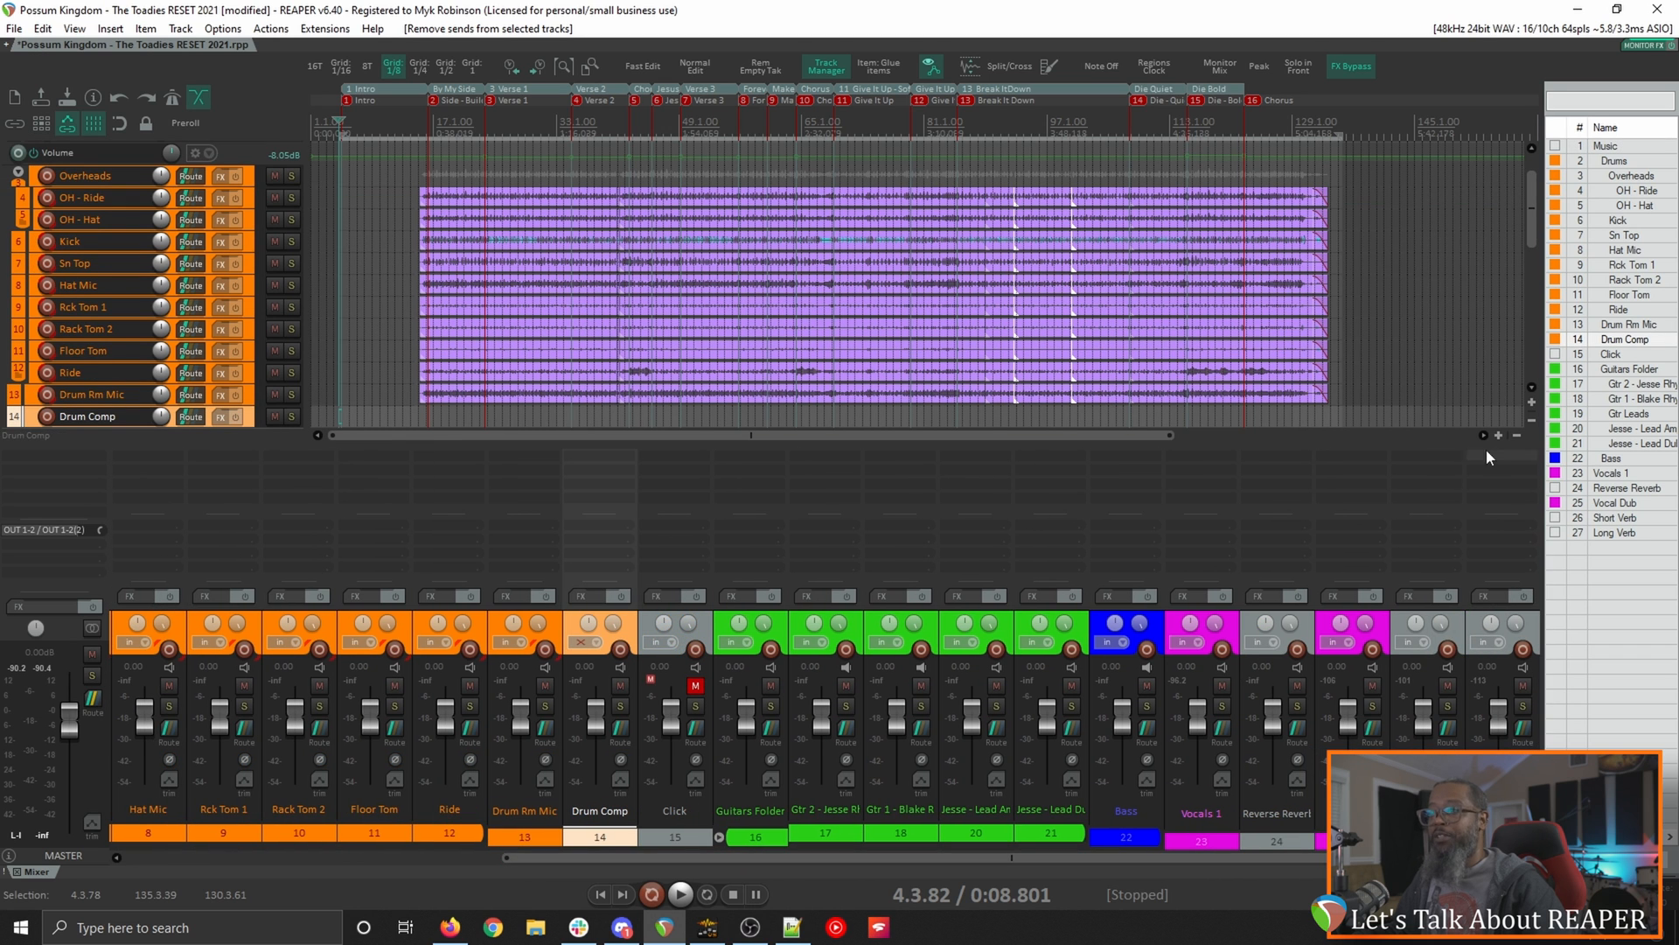
mouse_move(1068, 719)
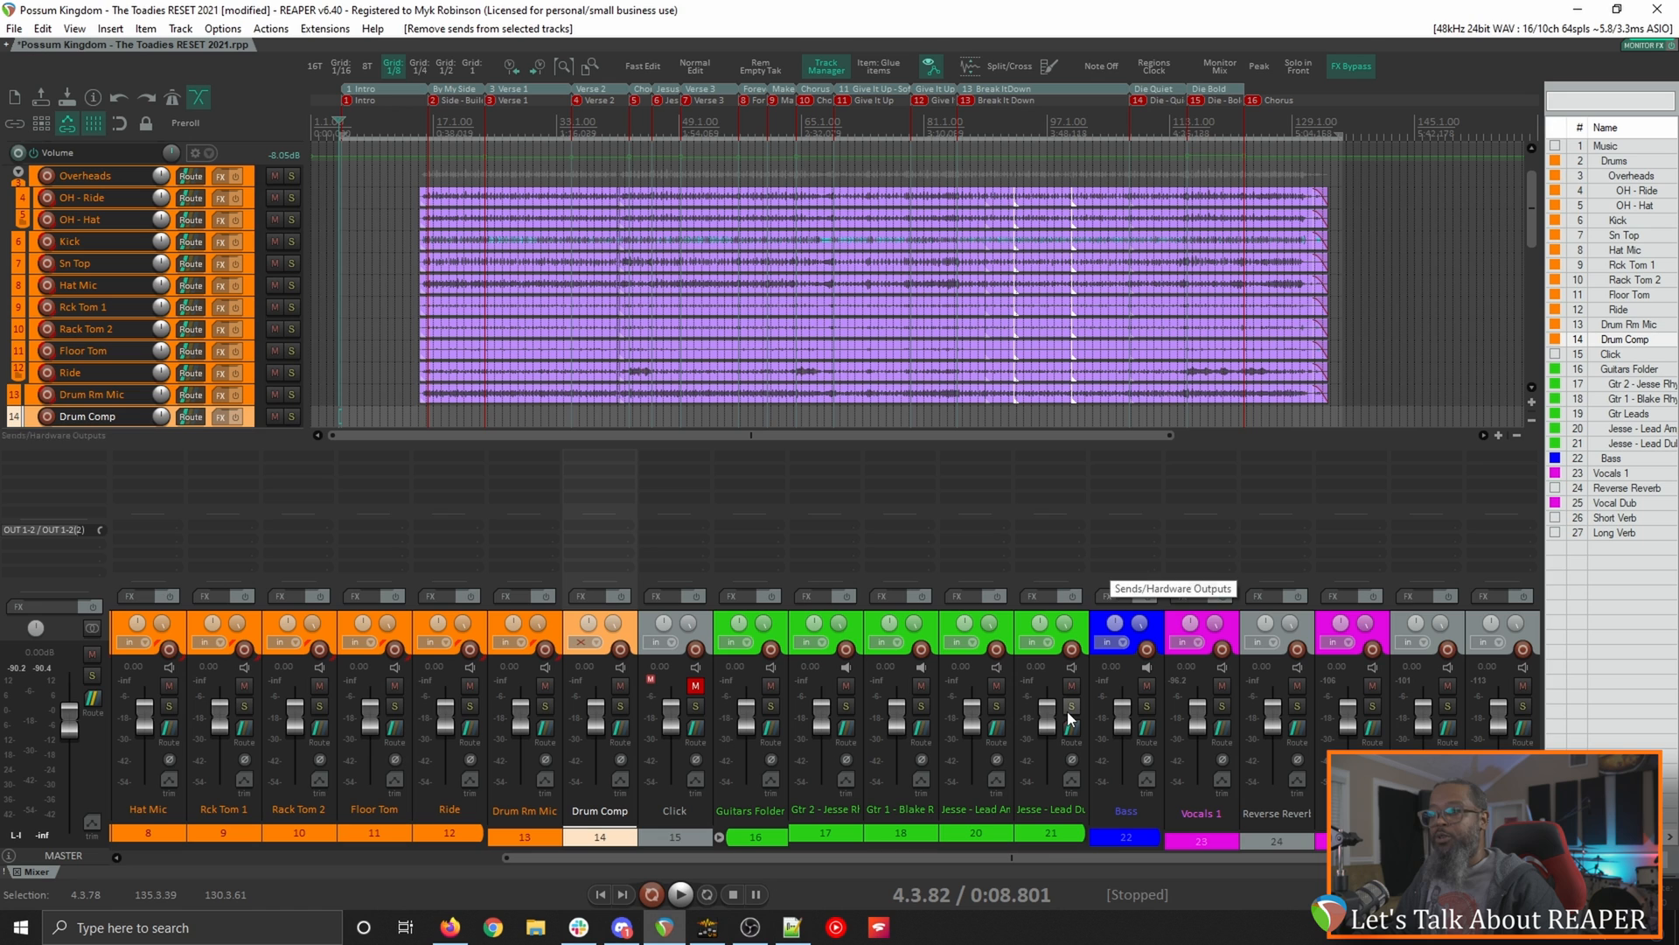
mouse_move(1026, 878)
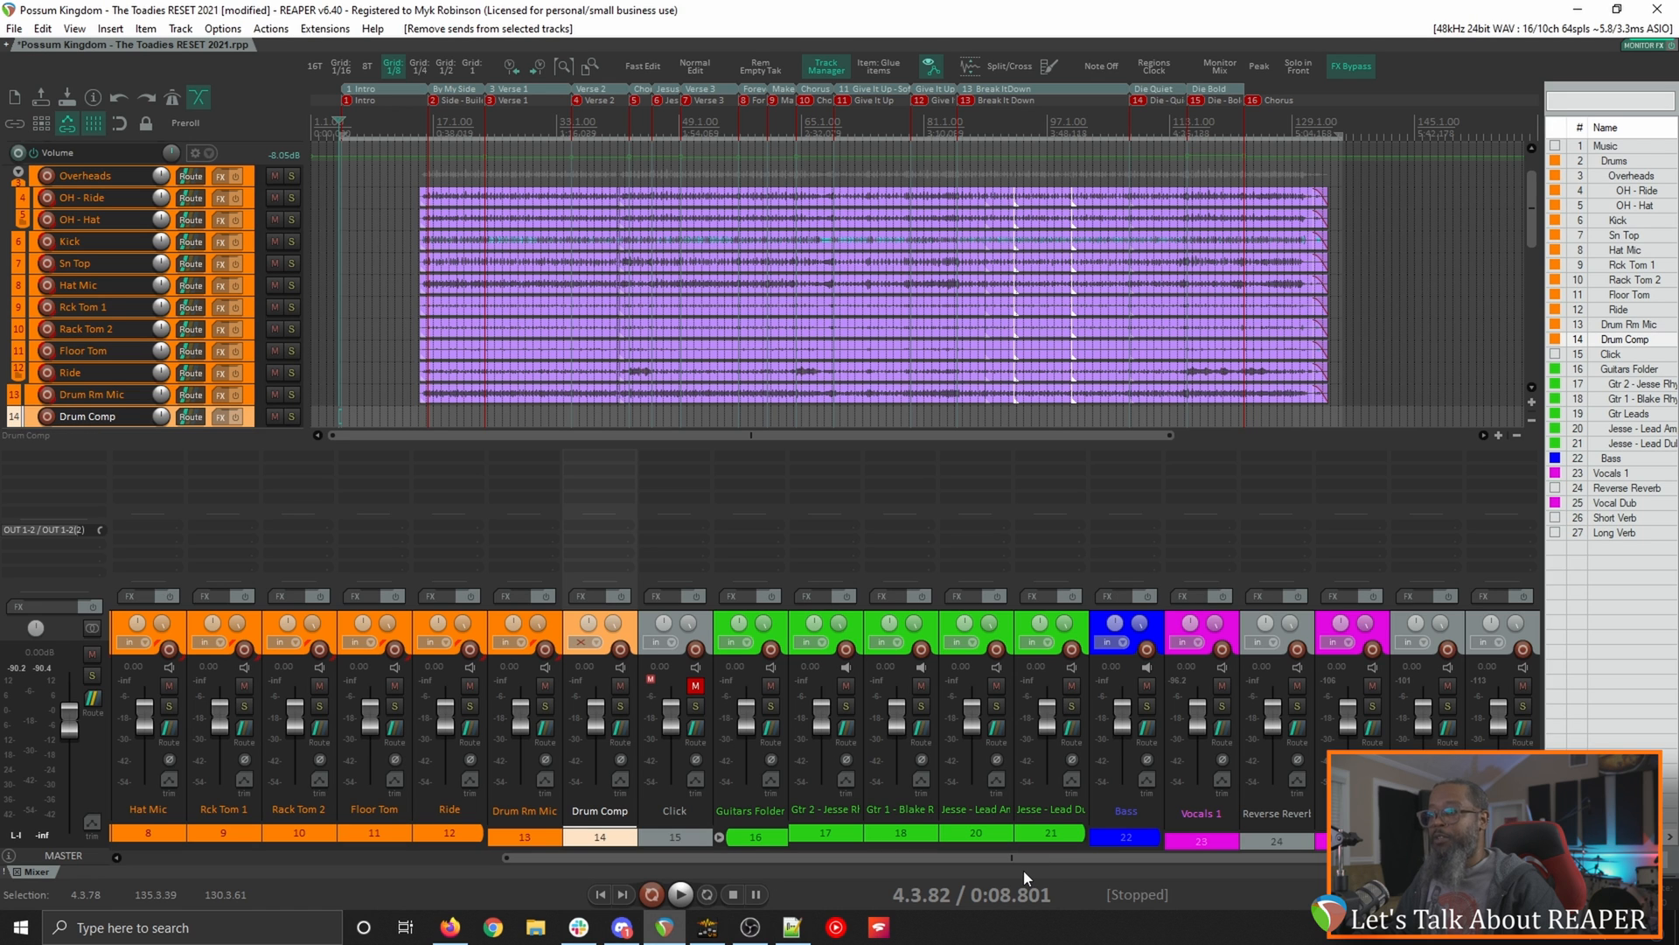